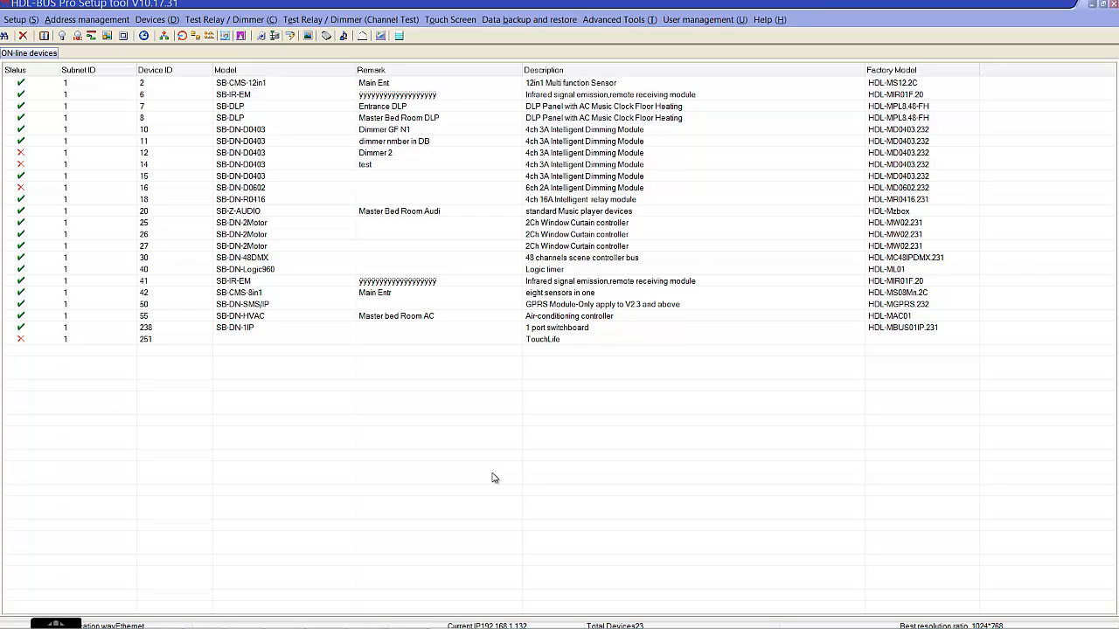
{"action": "mouse_move", "coordinate": [410, 465]}
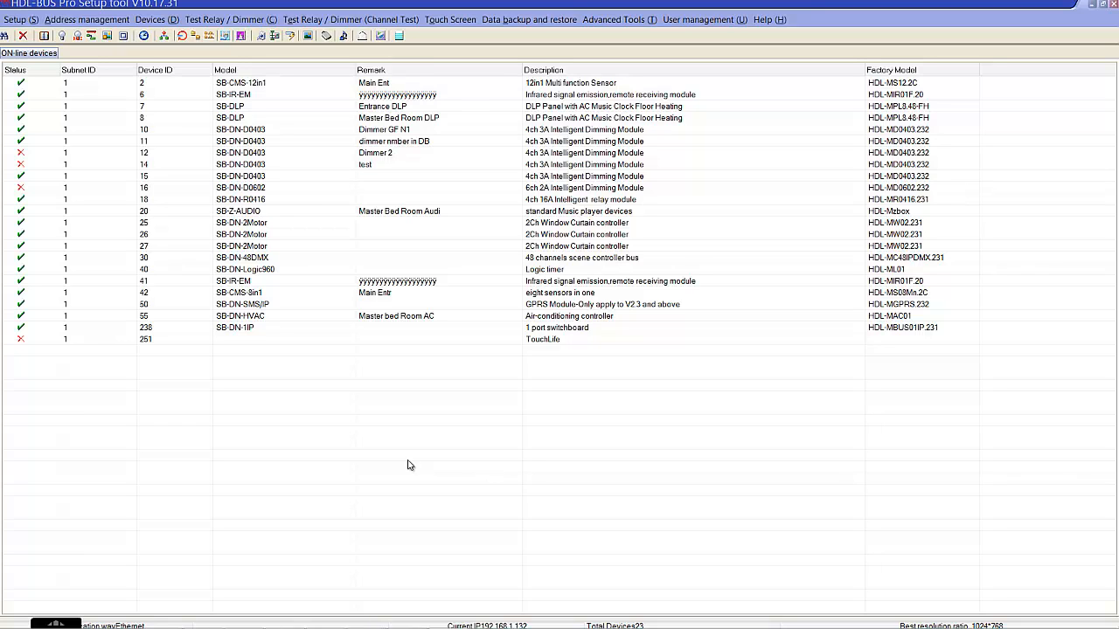
Bring up the settings of the SB-DN-2Motor curtain controller (device 25).
{"action": "left_click", "coordinate": [577, 234]}
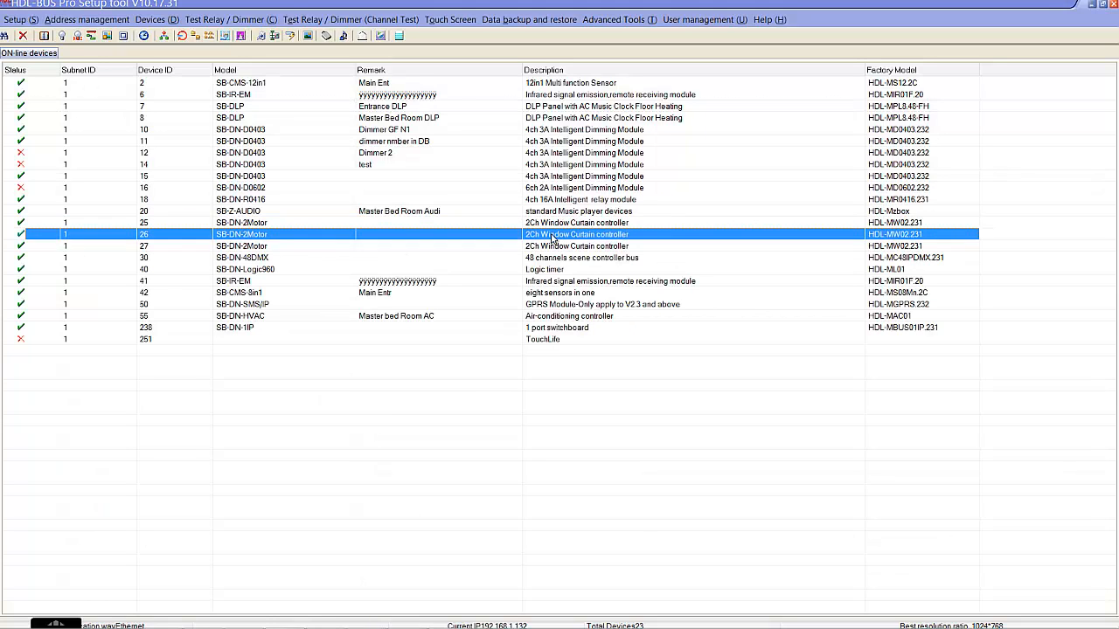
{"action": "left_click", "coordinate": [263, 222]}
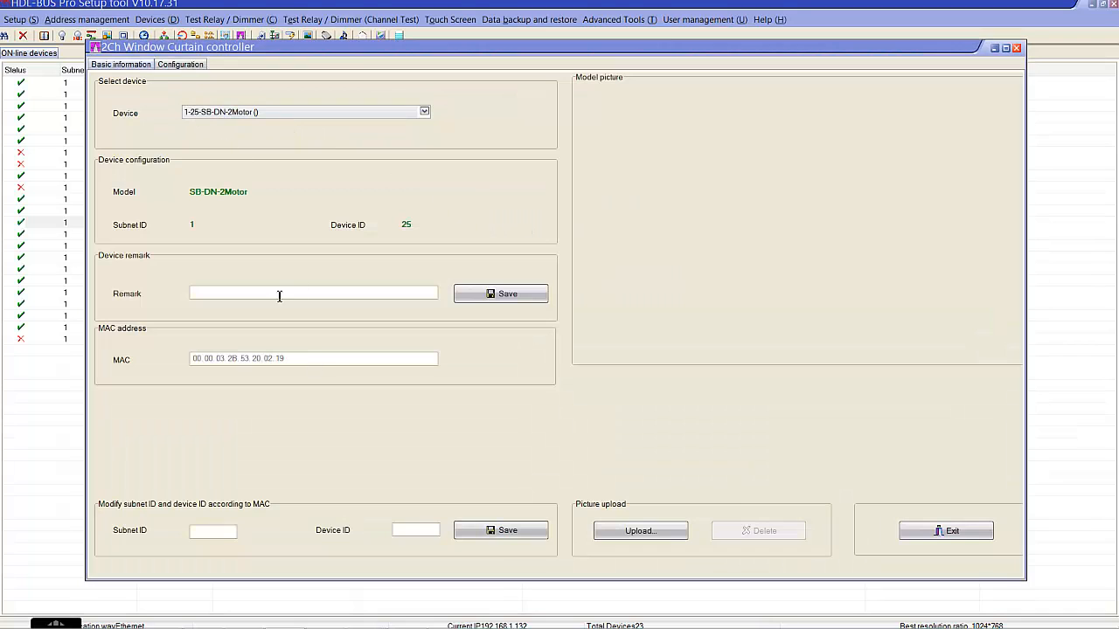
{"action": "mouse_move", "coordinate": [216, 192]}
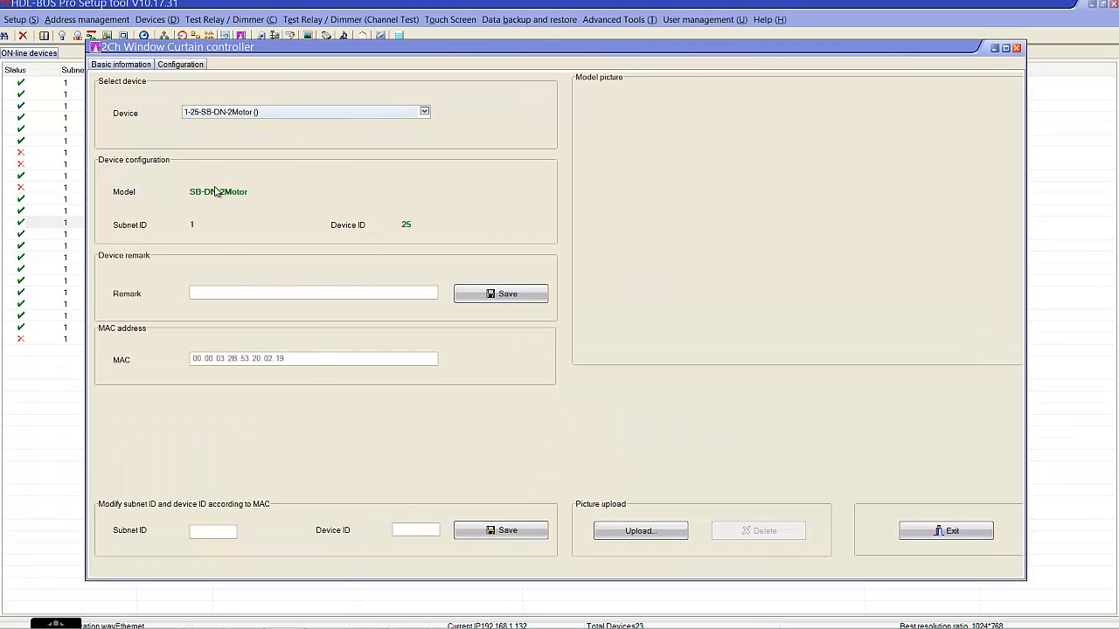
{"action": "mouse_move", "coordinate": [112, 172]}
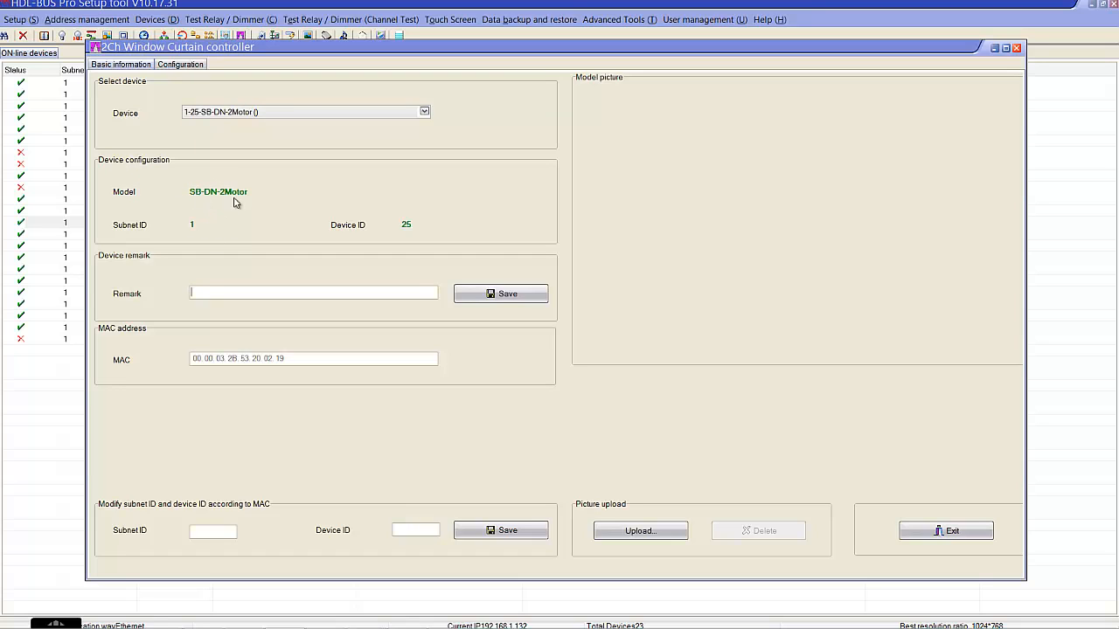
{"action": "mouse_move", "coordinate": [401, 239]}
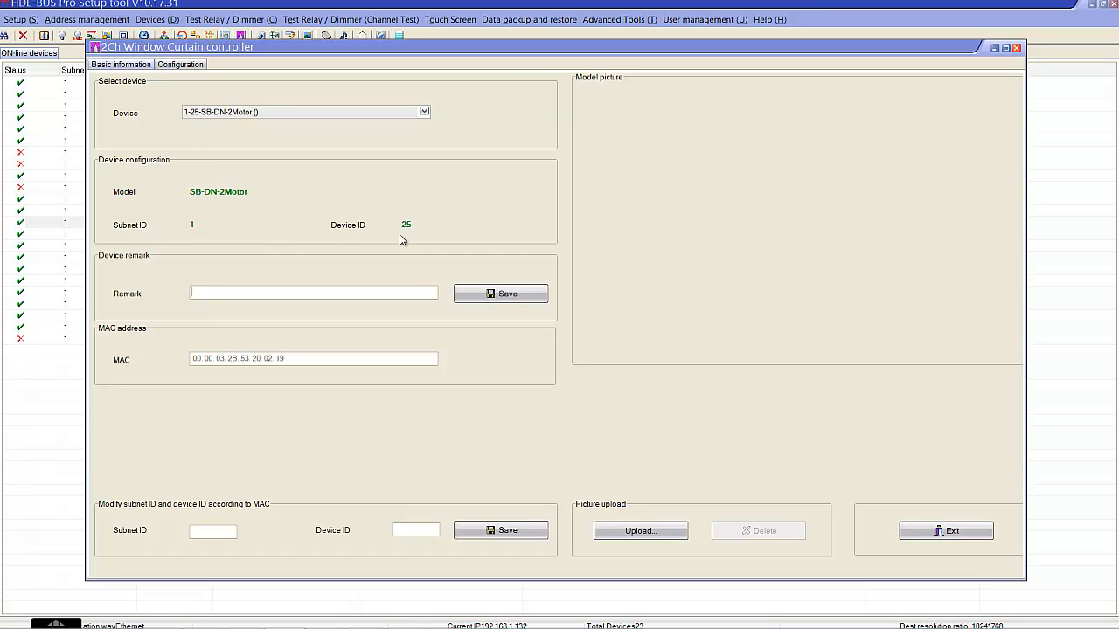
{"action": "mouse_move", "coordinate": [289, 291]}
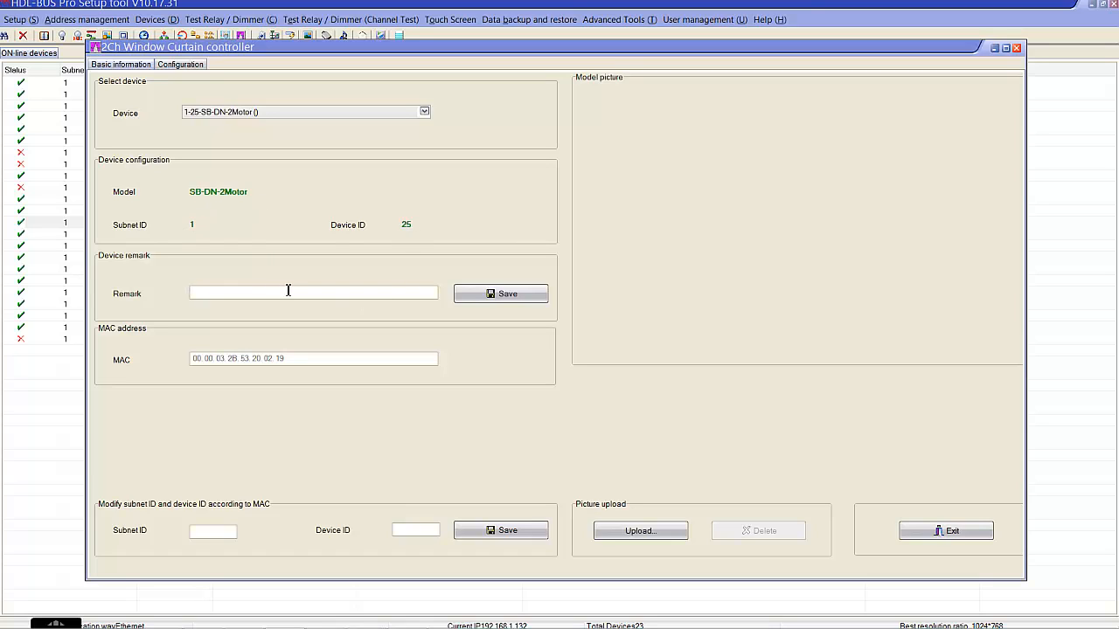
Save the controller's remark as 'kids Room Curtain'.
{"action": "left_click", "coordinate": [288, 292]}
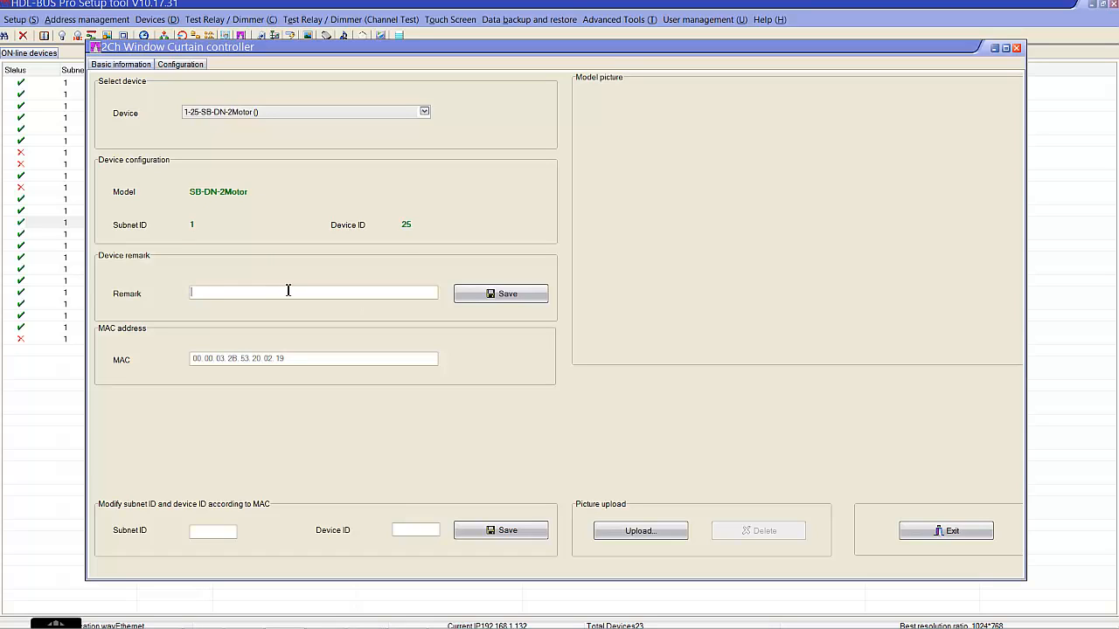
{"action": "type", "text": "kids"}
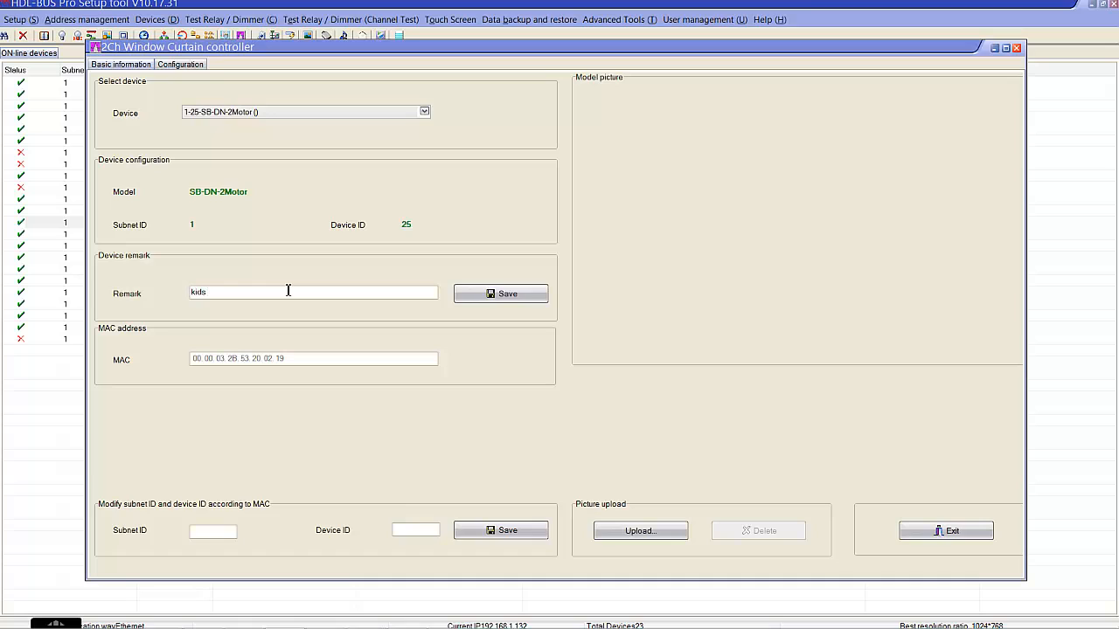
{"action": "type", "text": "Room Curtai"}
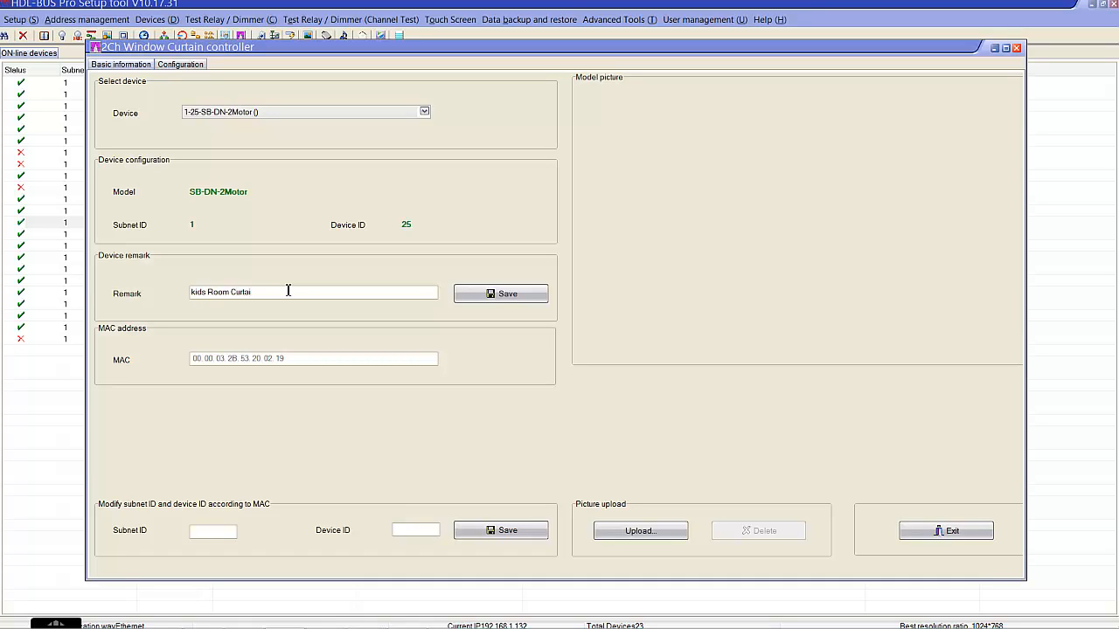
{"action": "type", "text": "n"}
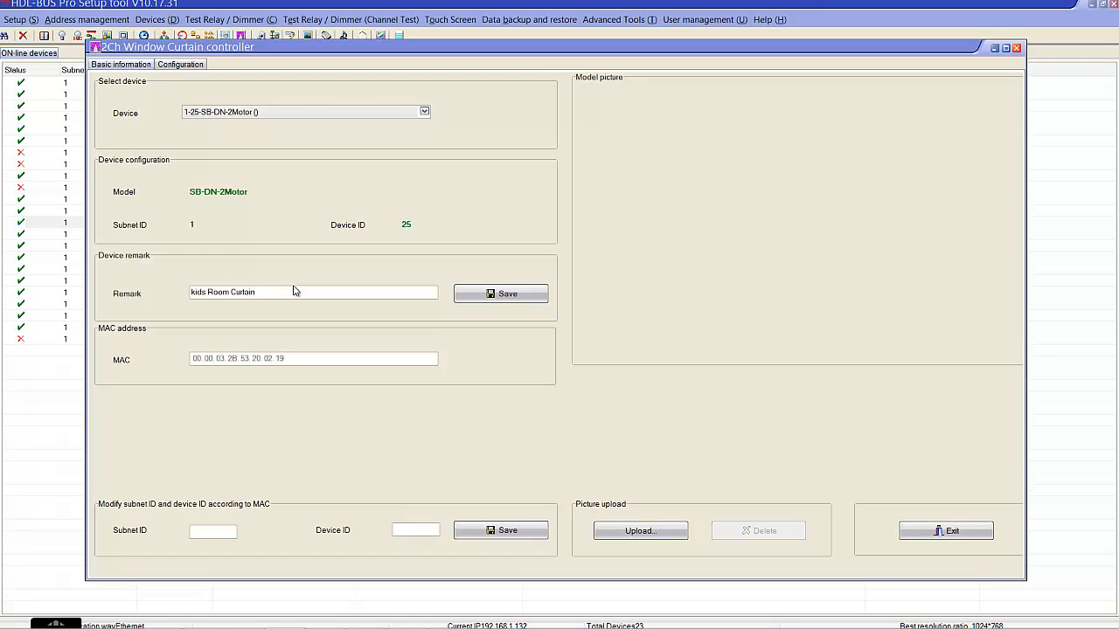
{"action": "left_click", "coordinate": [500, 293]}
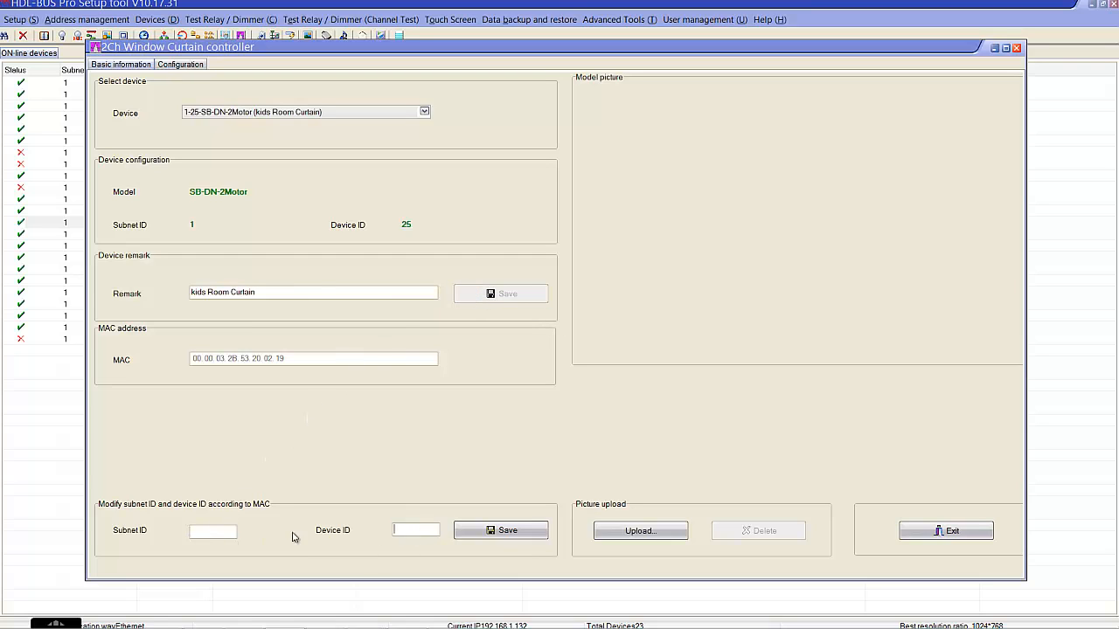
{"action": "mouse_move", "coordinate": [273, 349]}
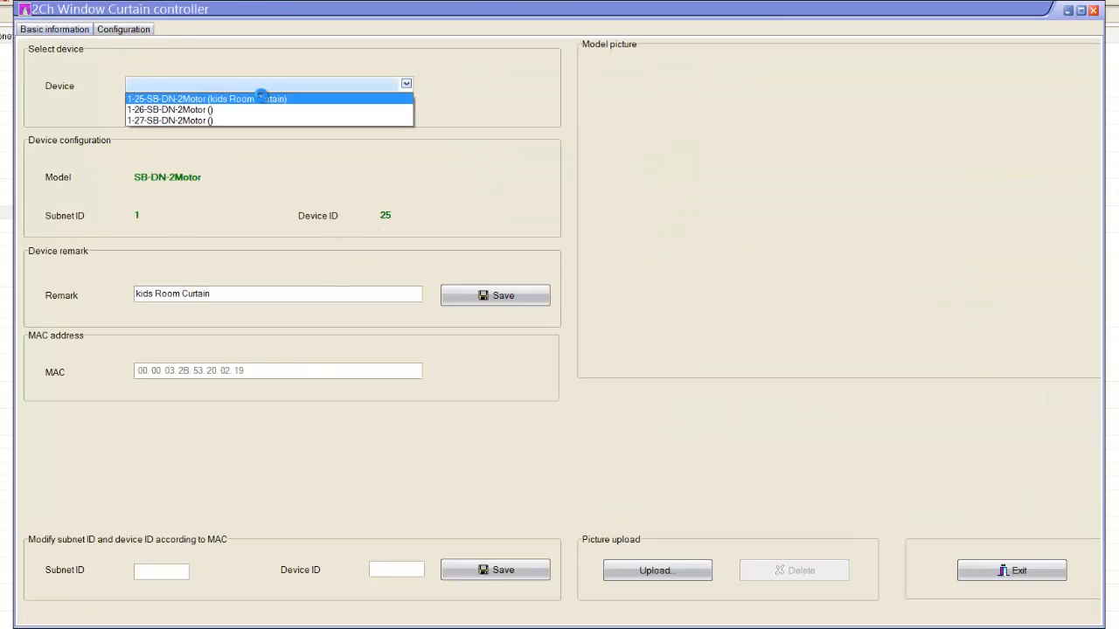
Load the kids Room Curtain controller's Configuration, dismissing the time-out message and reloading it.
{"action": "left_click", "coordinate": [123, 32]}
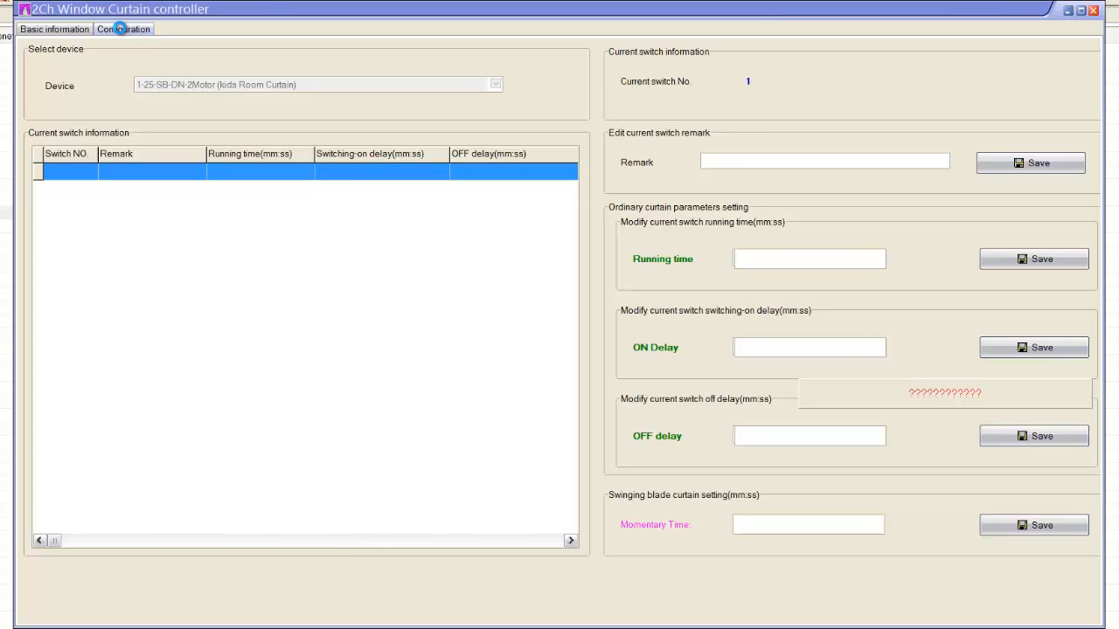
{"action": "left_click", "coordinate": [123, 30]}
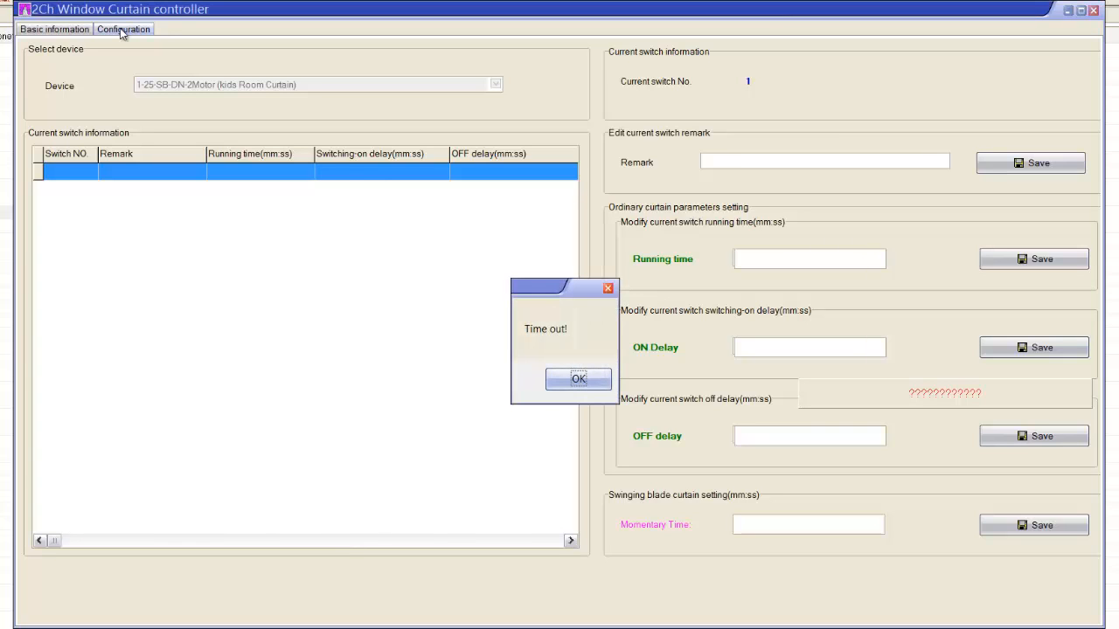
{"action": "mouse_move", "coordinate": [579, 408]}
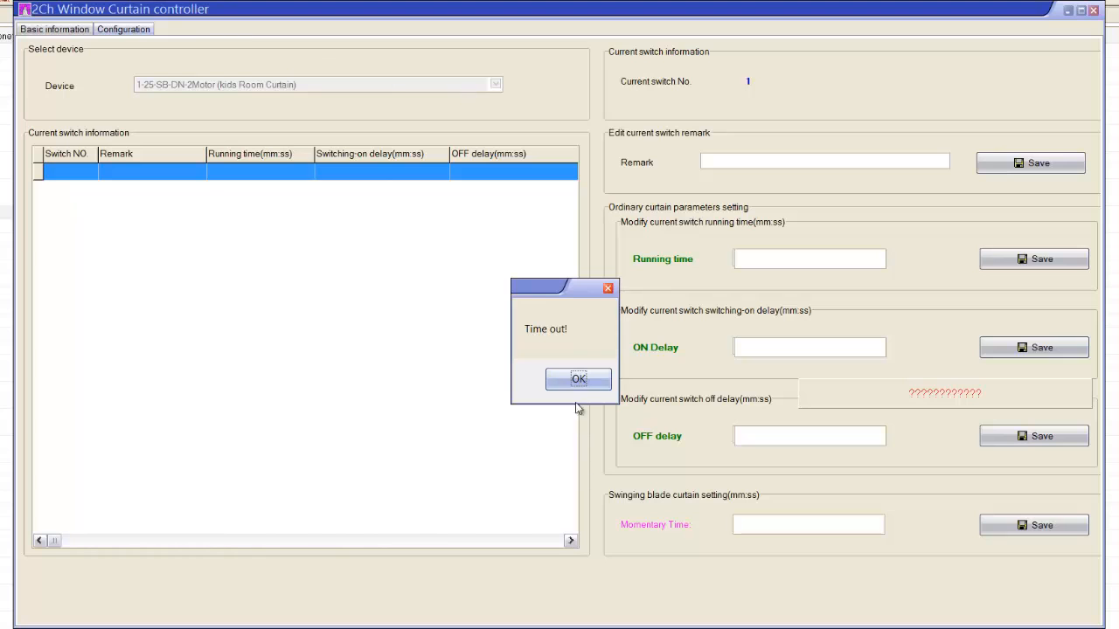
{"action": "left_click", "coordinate": [578, 379]}
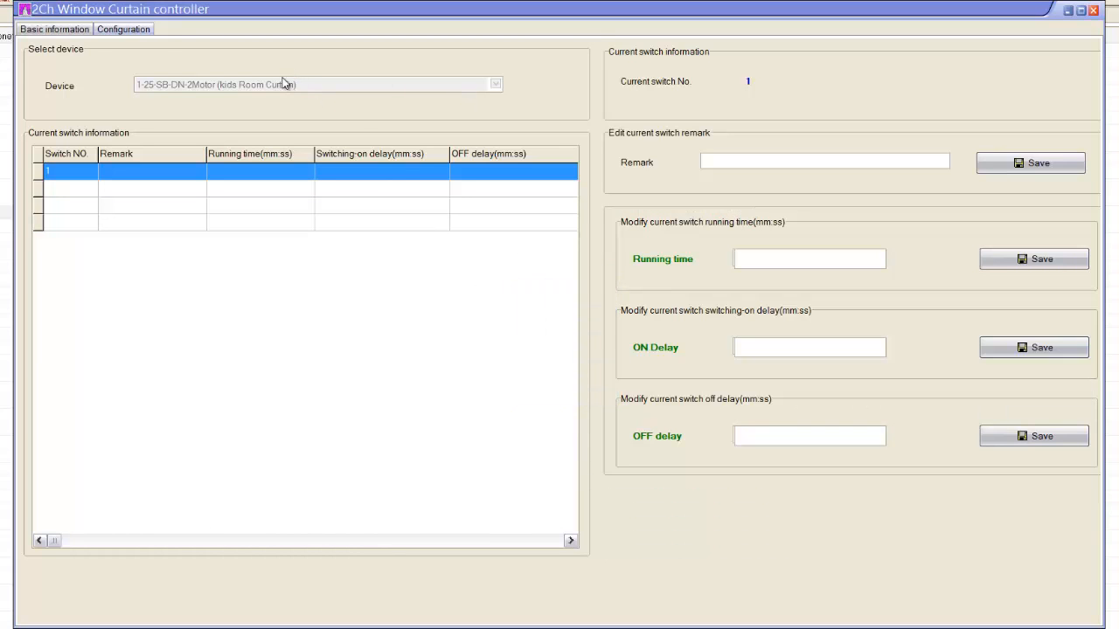
{"action": "left_click", "coordinate": [53, 31]}
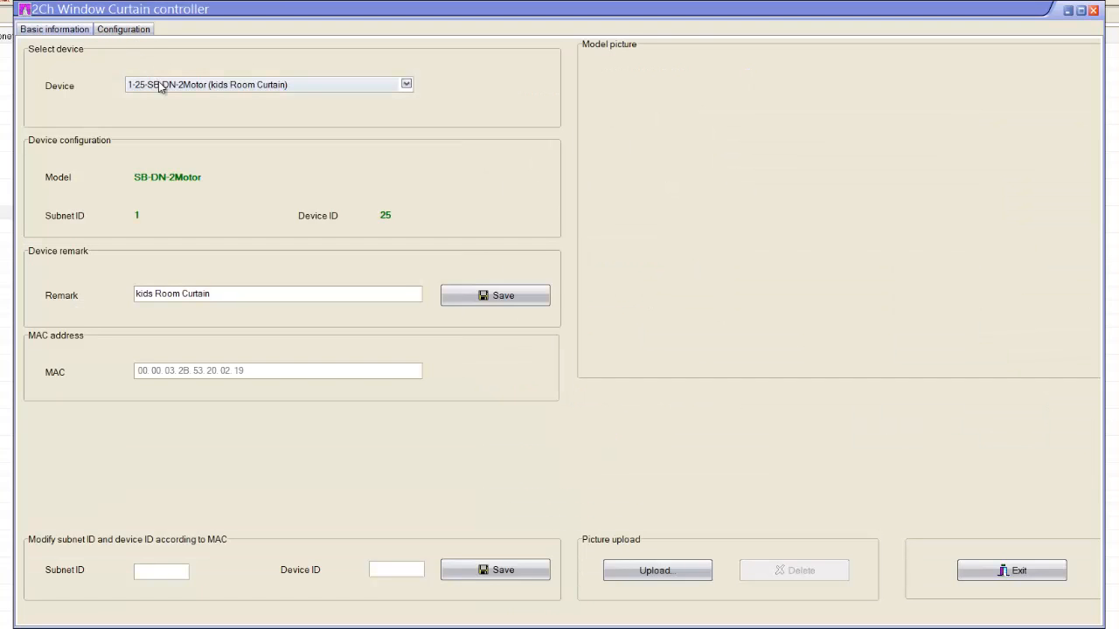
{"action": "left_click", "coordinate": [138, 38]}
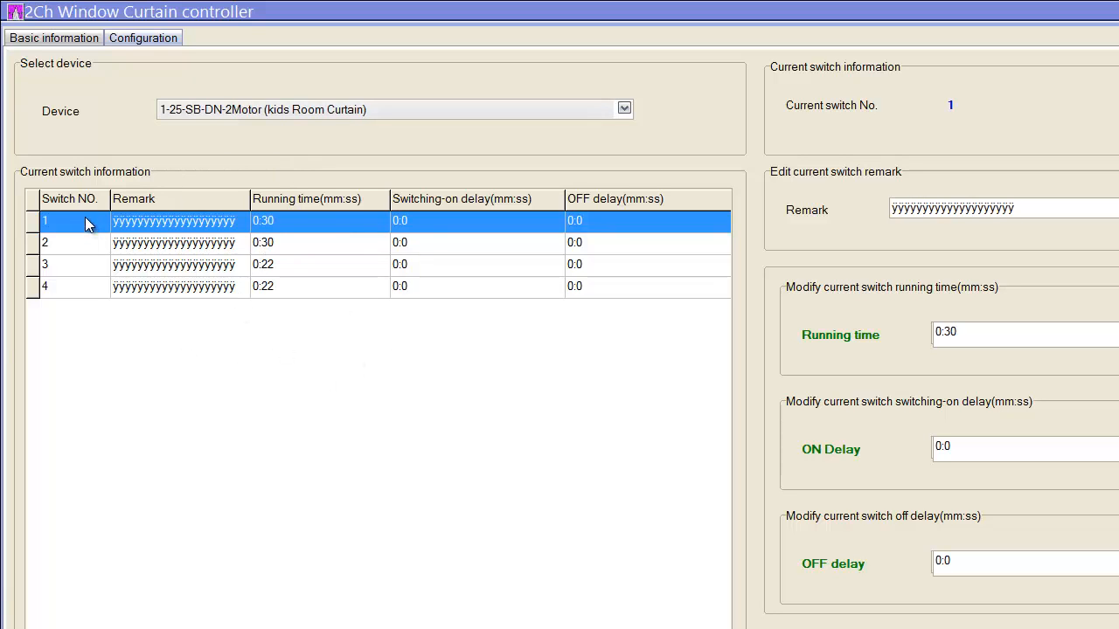
{"action": "mouse_move", "coordinate": [80, 245]}
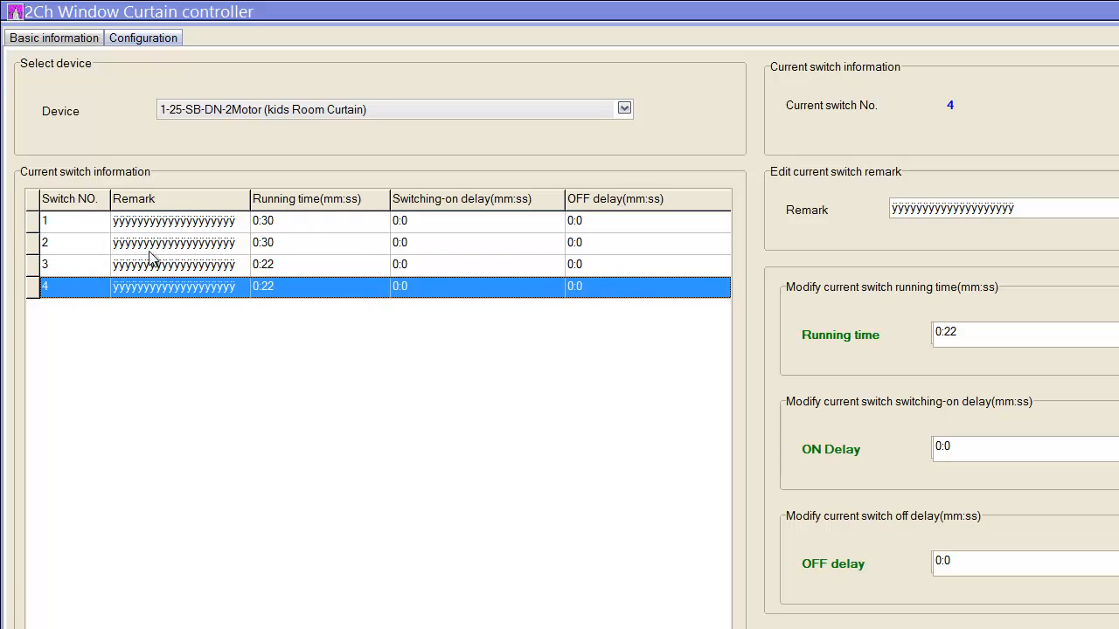
Remark switch 1 as Curtain UP and switch 2 as Curtain Down, each running 0:30.
{"action": "left_click", "coordinate": [175, 220]}
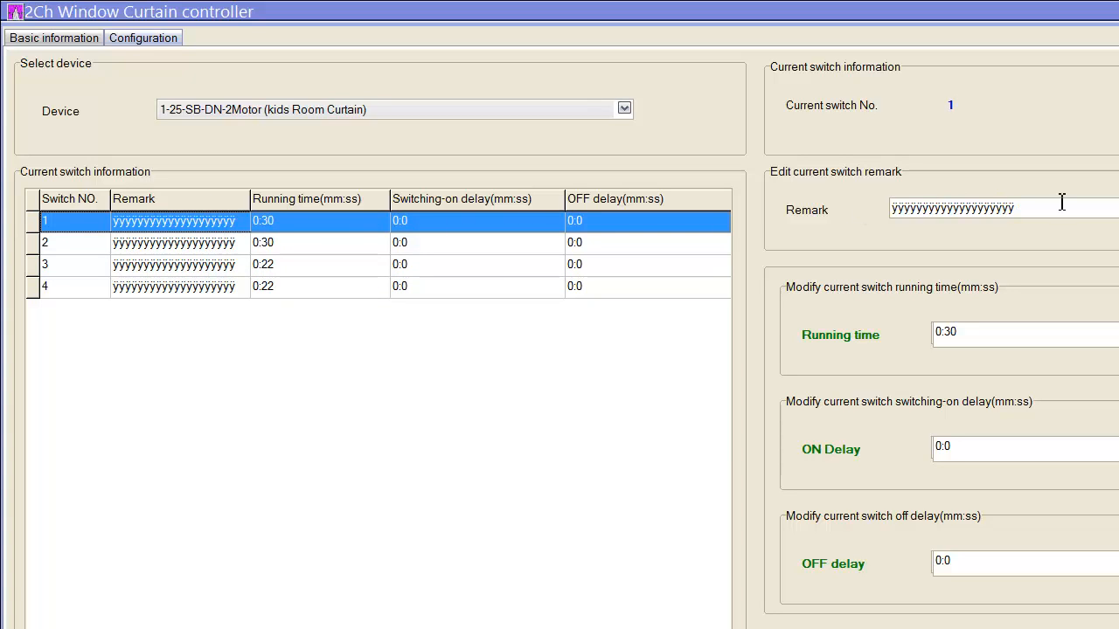
{"action": "triple_click", "coordinate": [953, 208]}
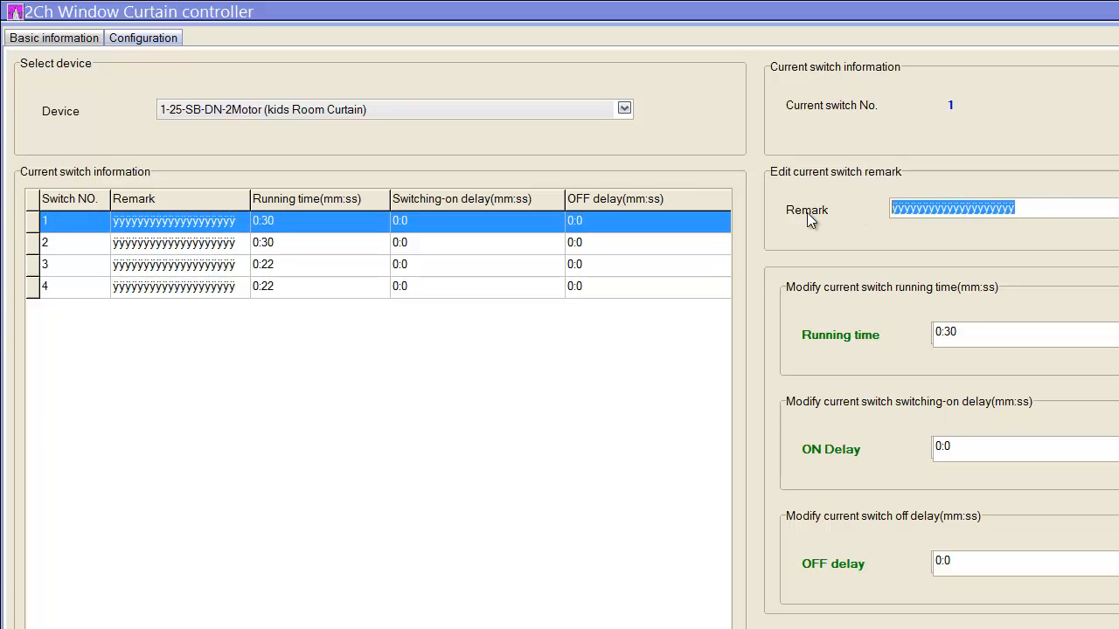
{"action": "type", "text": "Curtainn"}
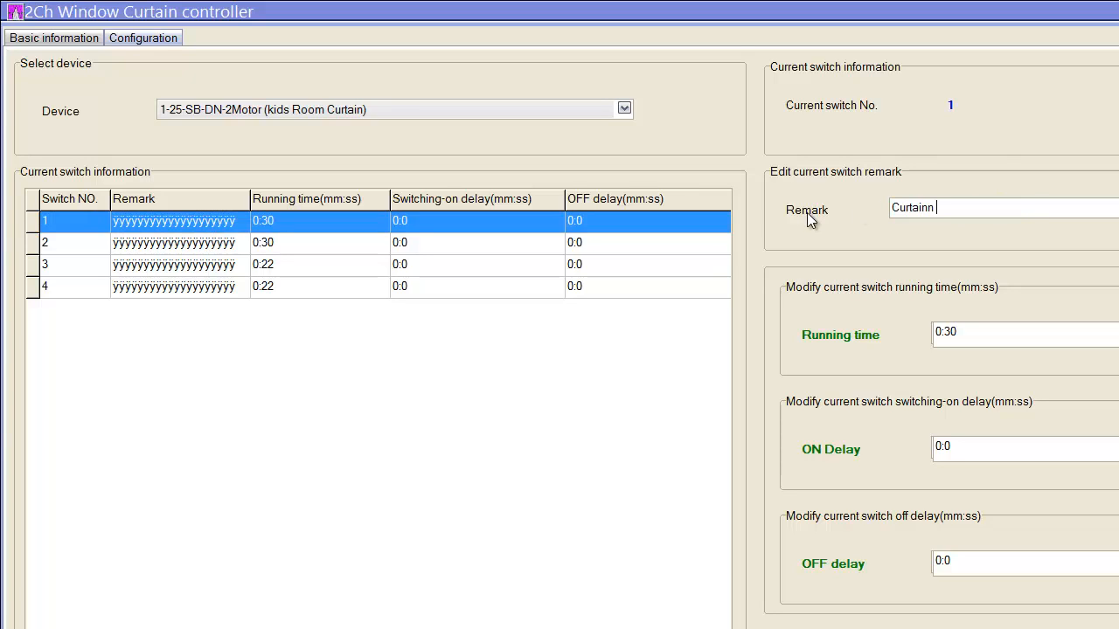
{"action": "key", "text": "BackSpace"}
{"action": "type", "text": " UP"}
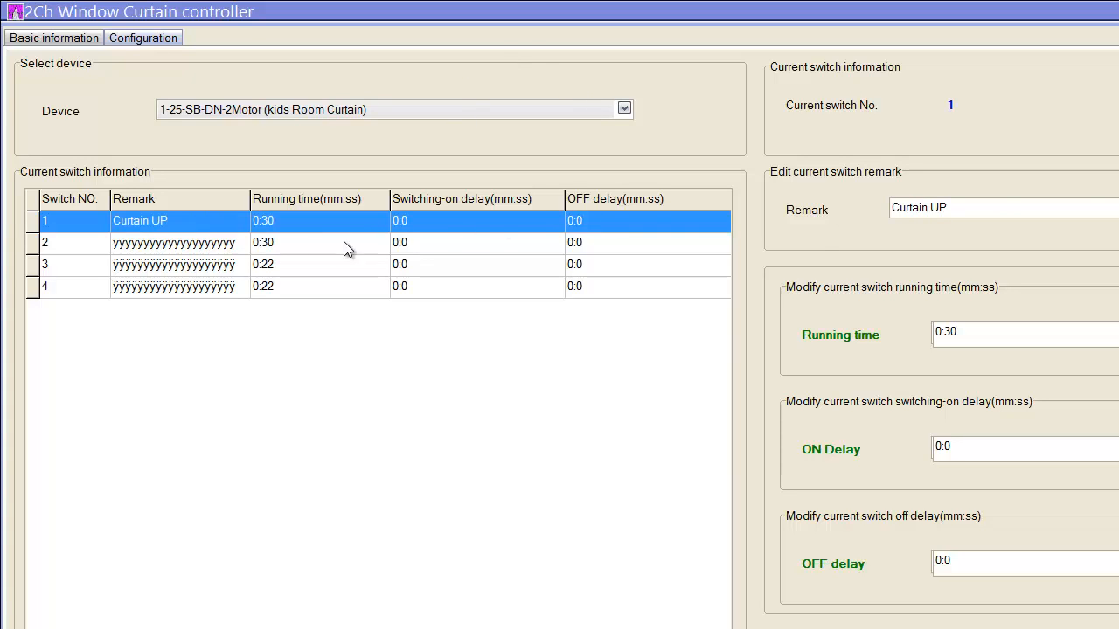
{"action": "left_click", "coordinate": [175, 242]}
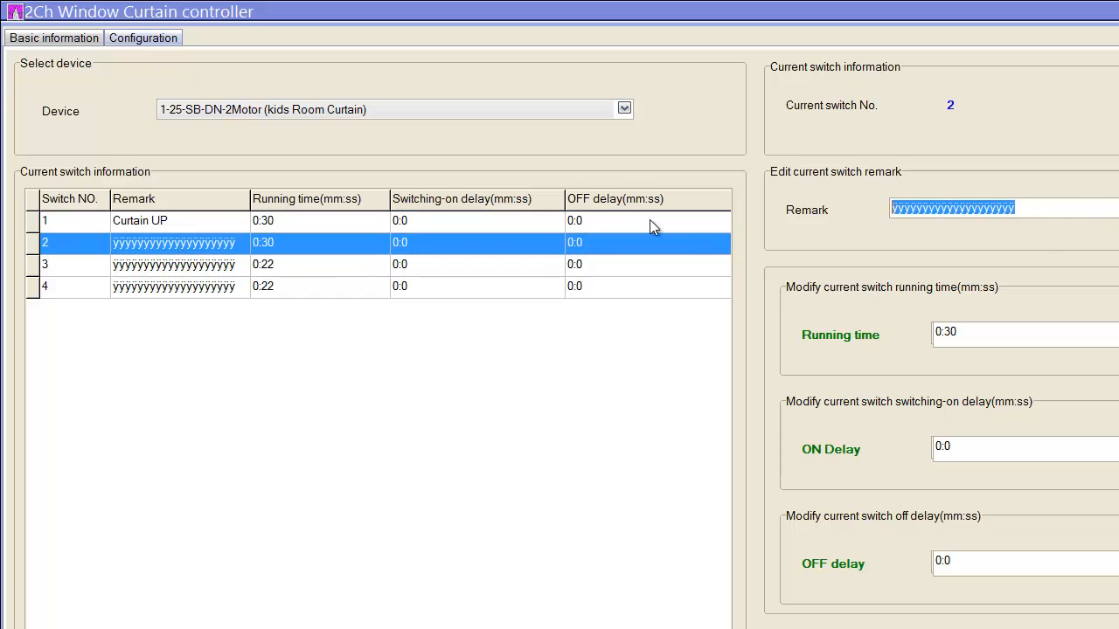
{"action": "type", "text": "Cura"}
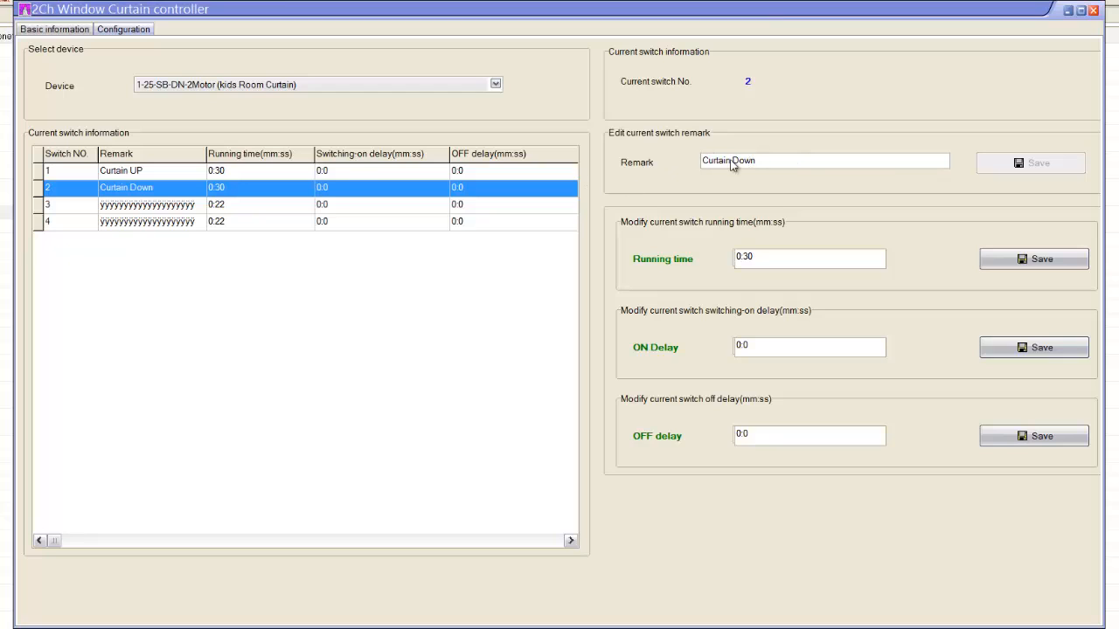
{"action": "mouse_move", "coordinate": [430, 176]}
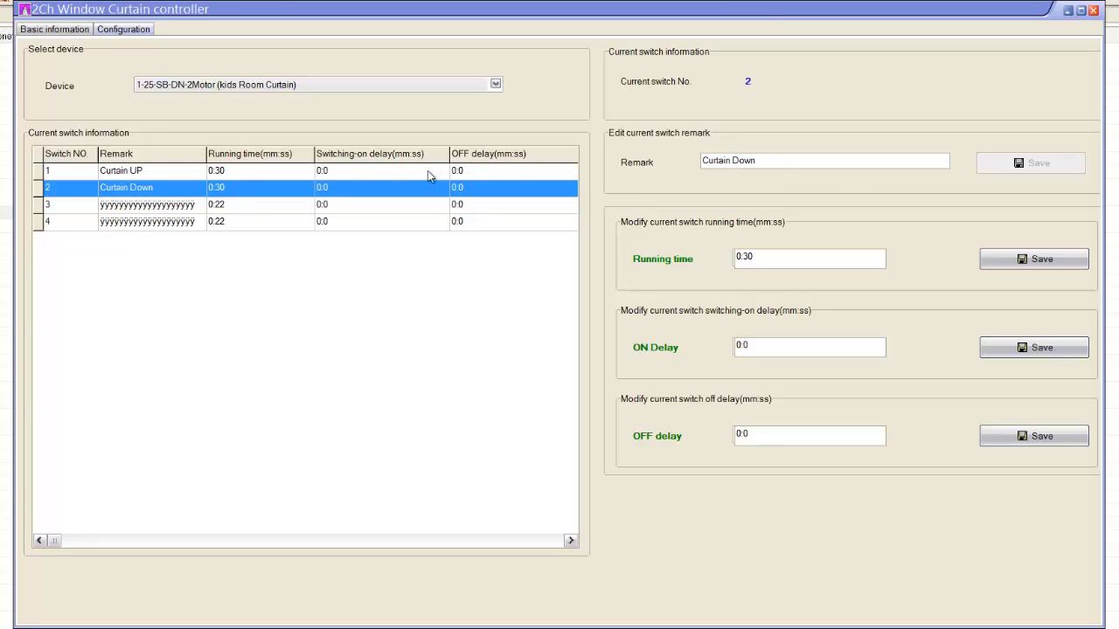
{"action": "mouse_move", "coordinate": [135, 187]}
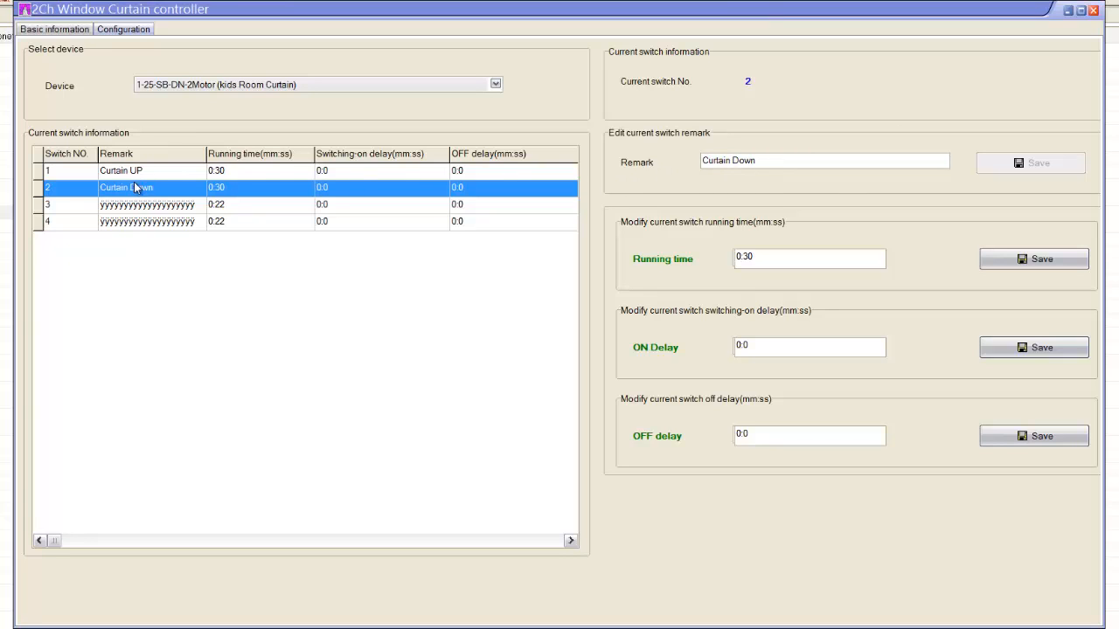
Review switches 3 and 4 and select switch 3 for renaming.
{"action": "left_click", "coordinate": [147, 204]}
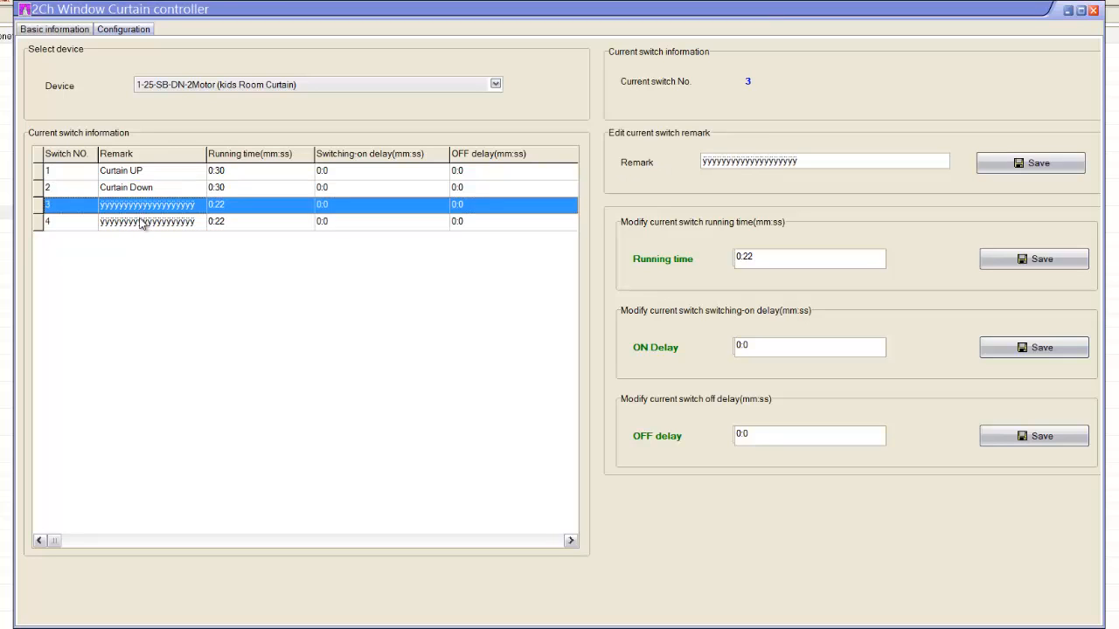
{"action": "left_click", "coordinate": [126, 187]}
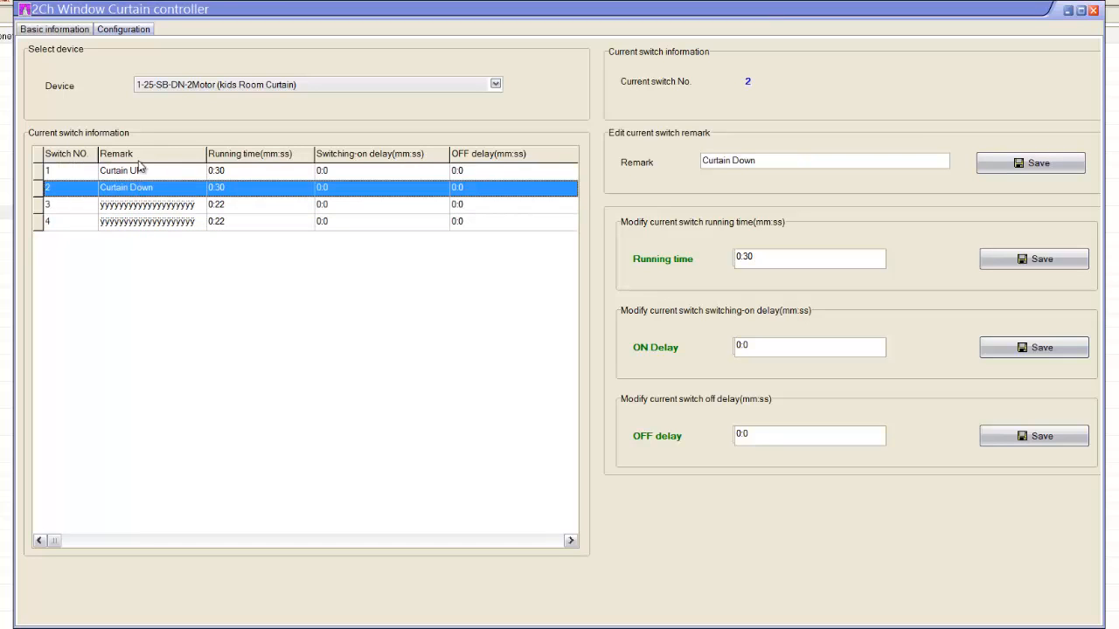
{"action": "left_click", "coordinate": [149, 221]}
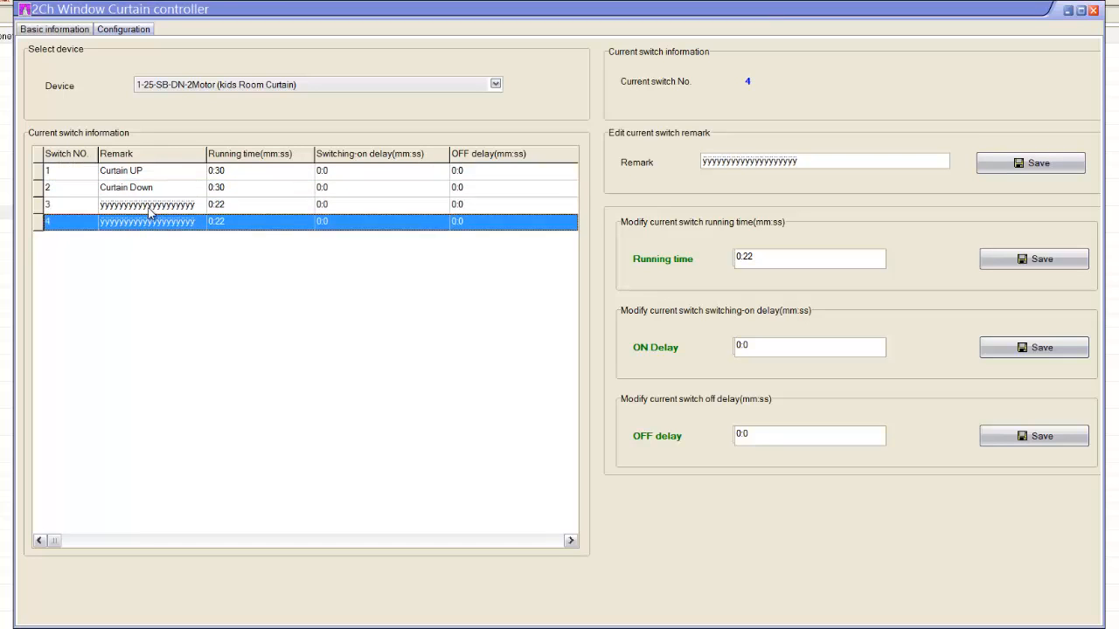
{"action": "left_click", "coordinate": [148, 205]}
{"action": "type", "text": "Roller"}
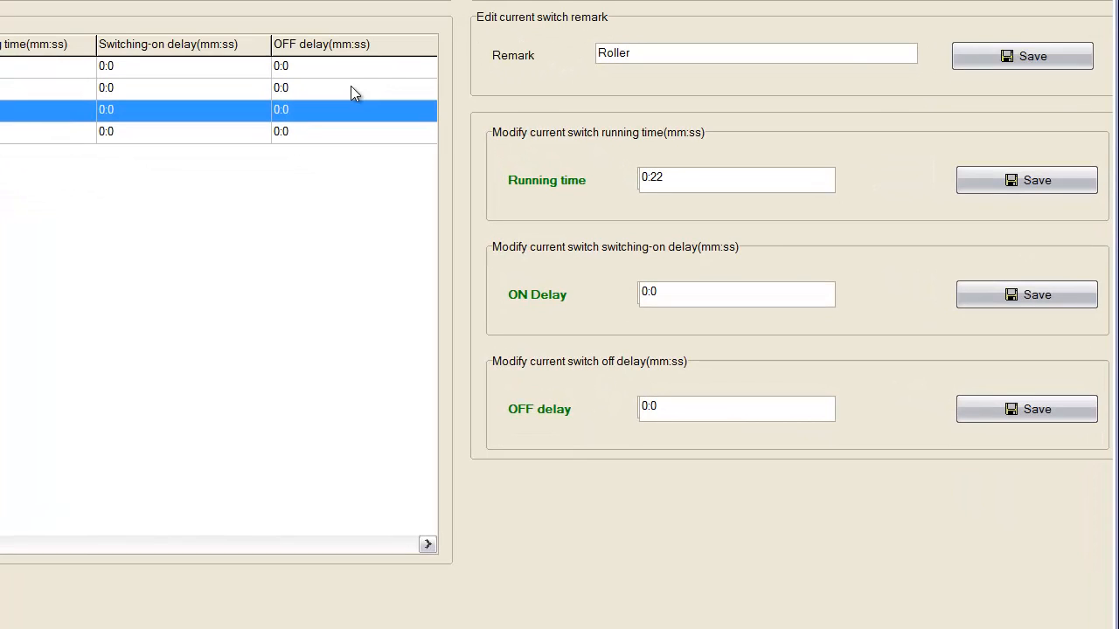
Remark switches 3 and 4 as Roller Up and Roller Down, each running 0:22.
{"action": "type", "text": "Up"}
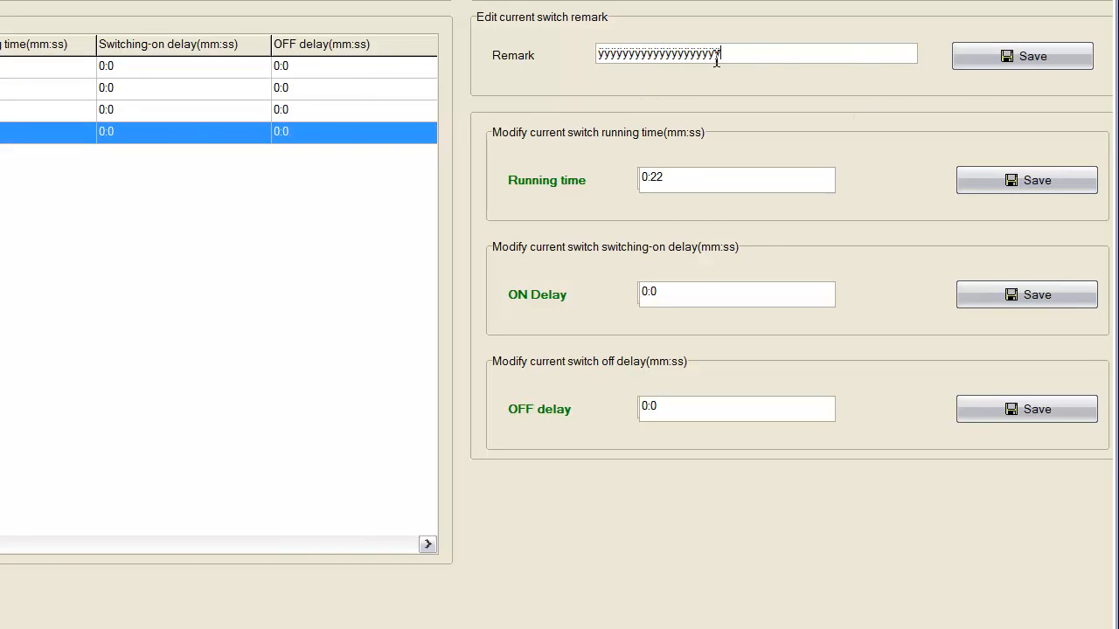
{"action": "type", "text": "Roller"}
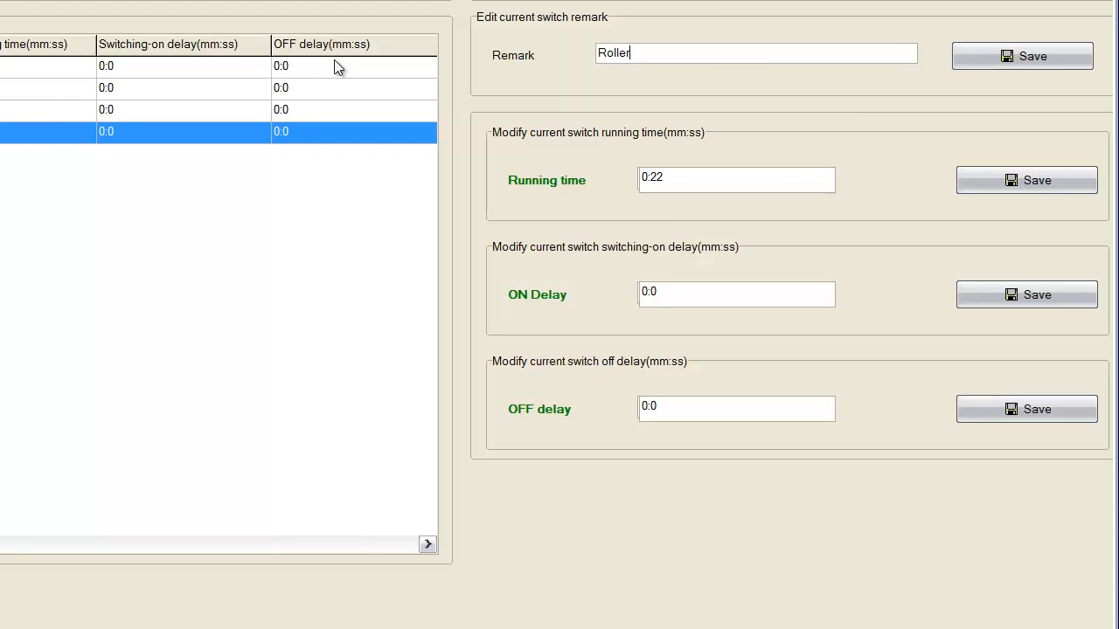
{"action": "type", "text": "Down"}
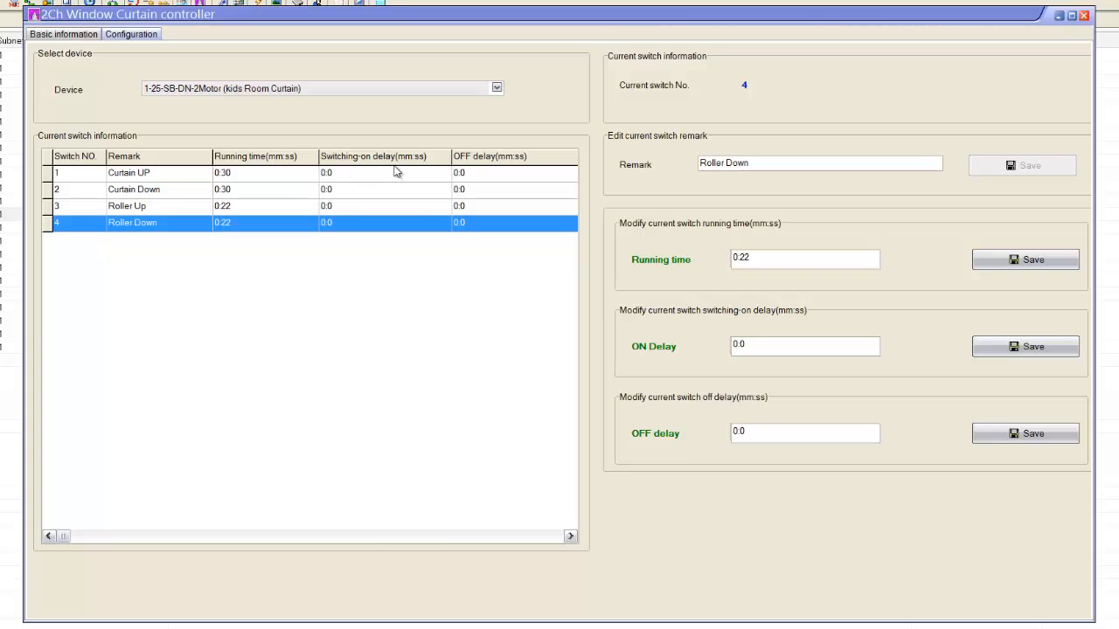
{"action": "mouse_move", "coordinate": [500, 171]}
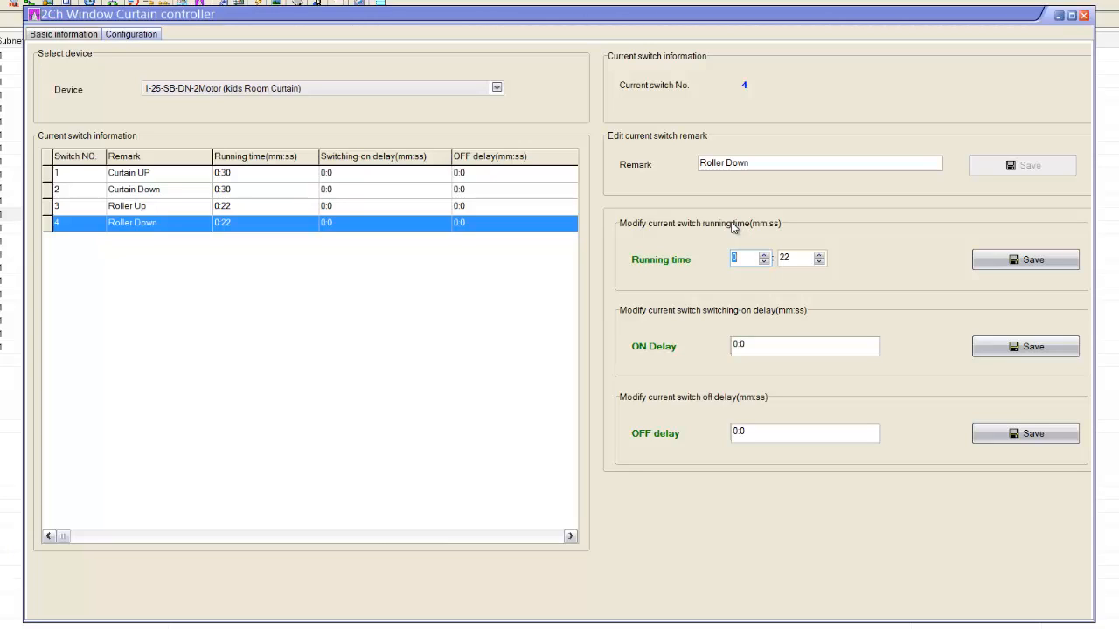
{"action": "mouse_move", "coordinate": [798, 312]}
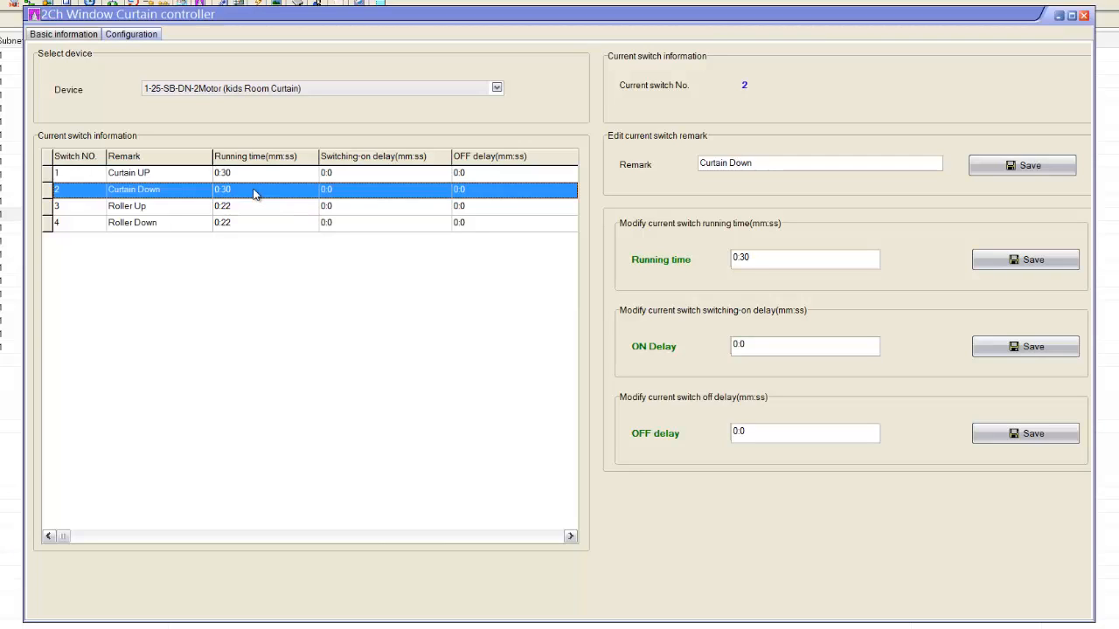
{"action": "mouse_move", "coordinate": [268, 185]}
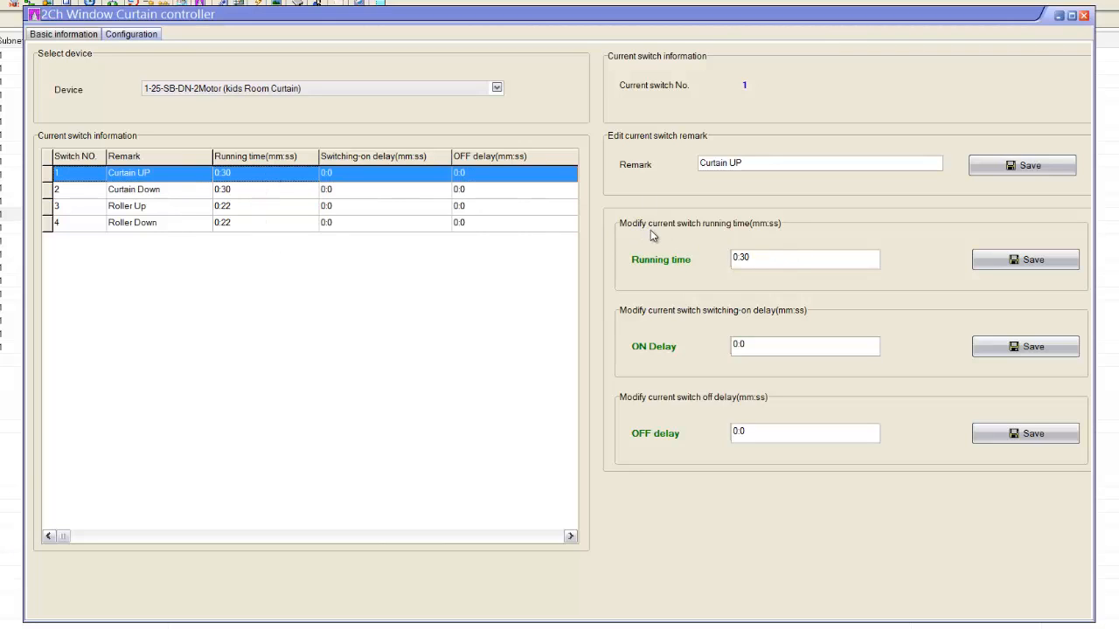
{"action": "left_click", "coordinate": [804, 258]}
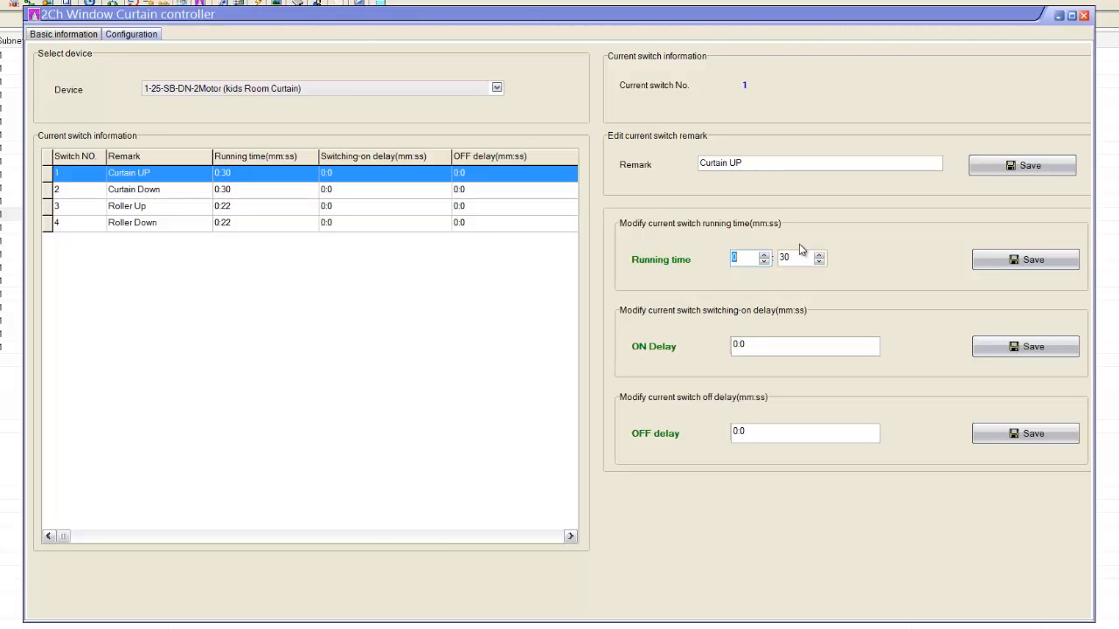
{"action": "mouse_move", "coordinate": [684, 369]}
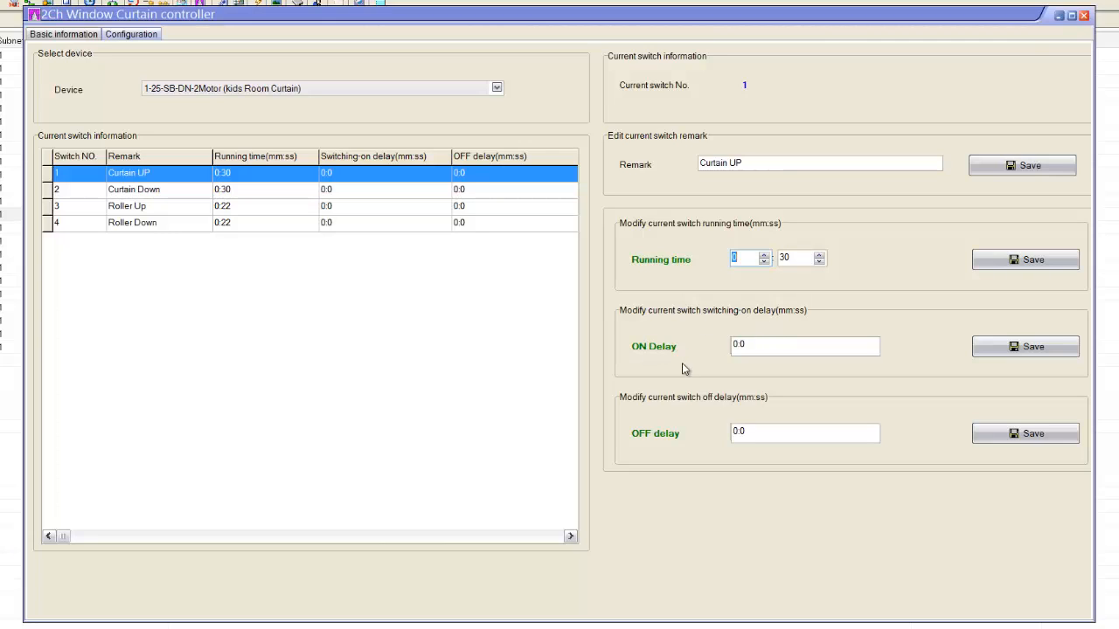
{"action": "mouse_move", "coordinate": [713, 450]}
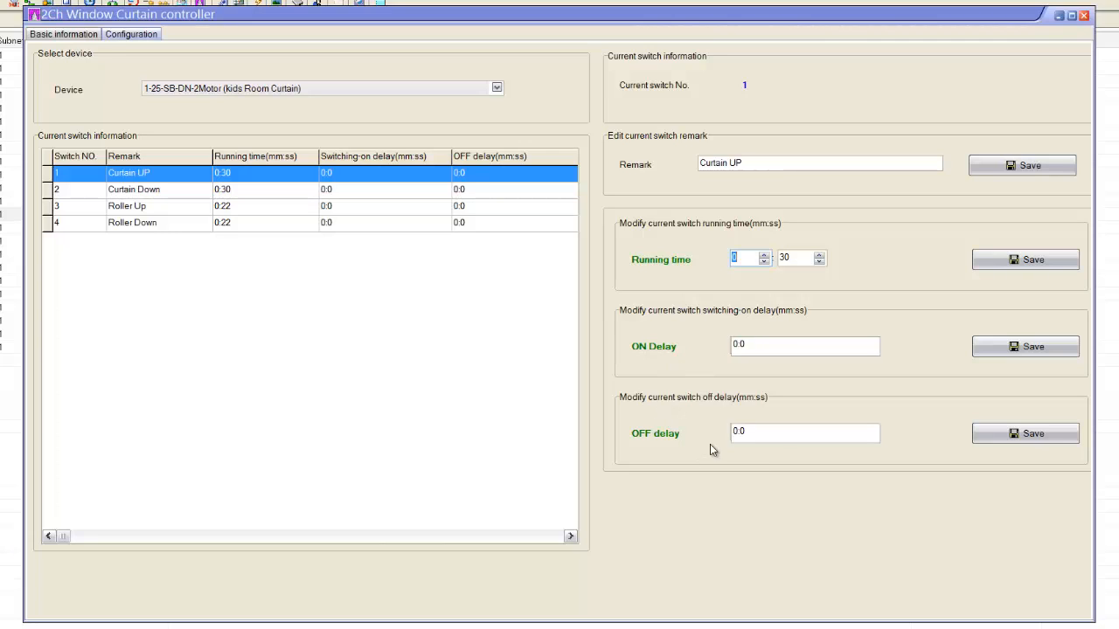
{"action": "left_click", "coordinate": [737, 346]}
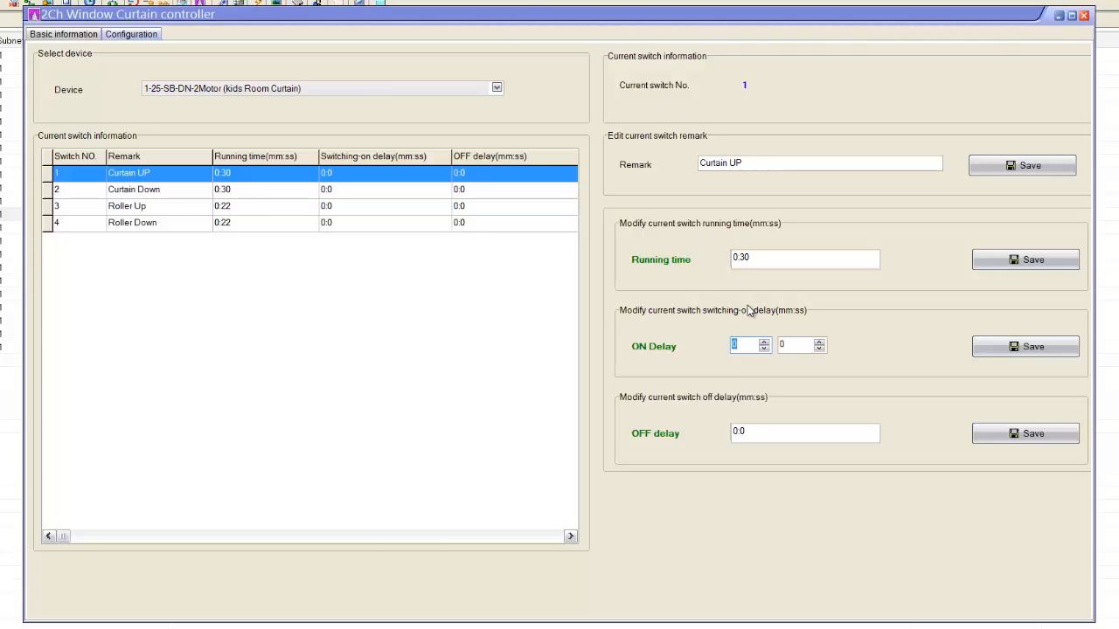
{"action": "mouse_move", "coordinate": [740, 450]}
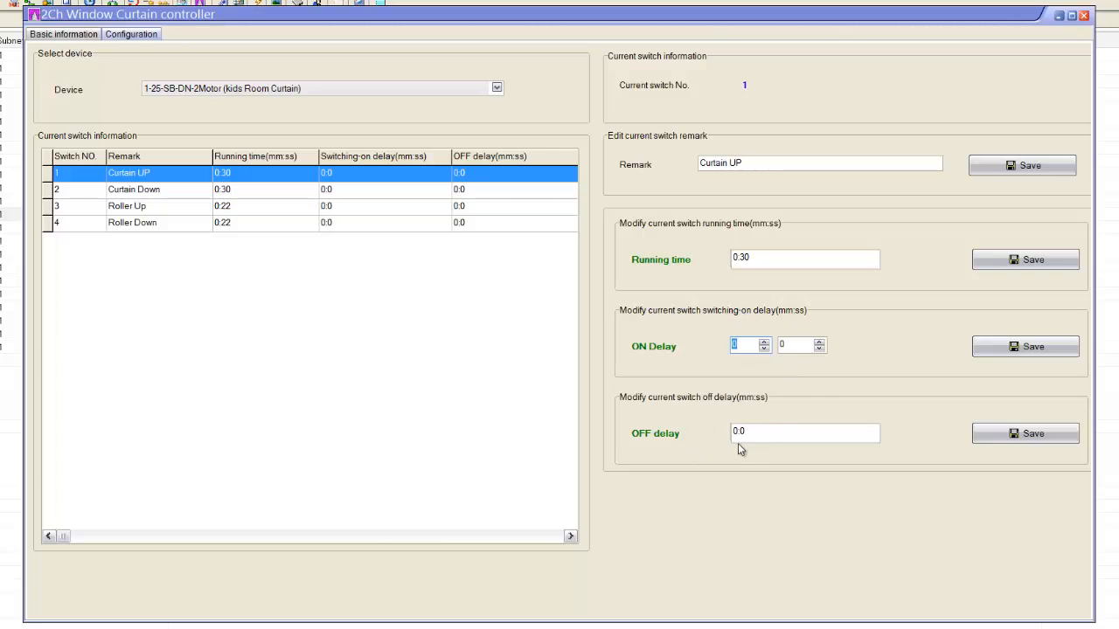
{"action": "mouse_move", "coordinate": [702, 298]}
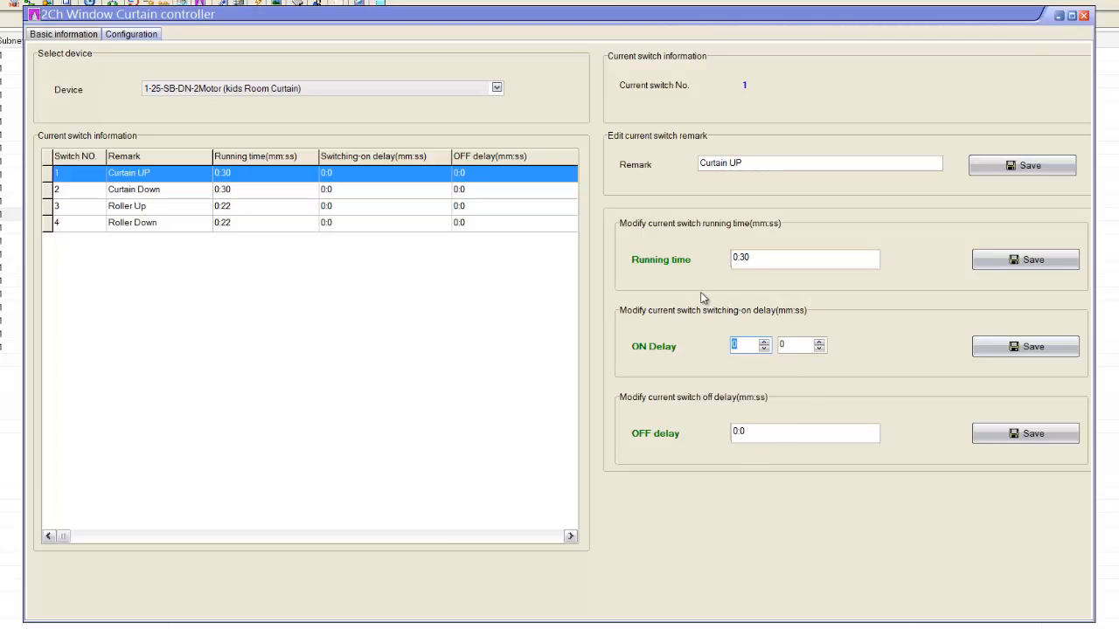
{"action": "mouse_move", "coordinate": [269, 192]}
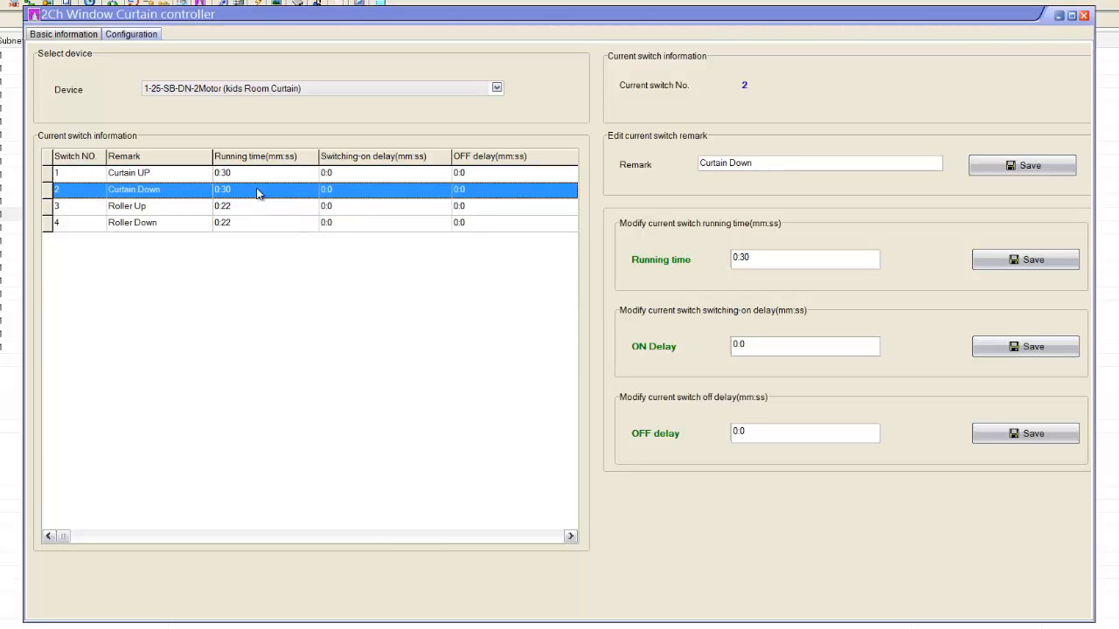
{"action": "left_click", "coordinate": [129, 173]}
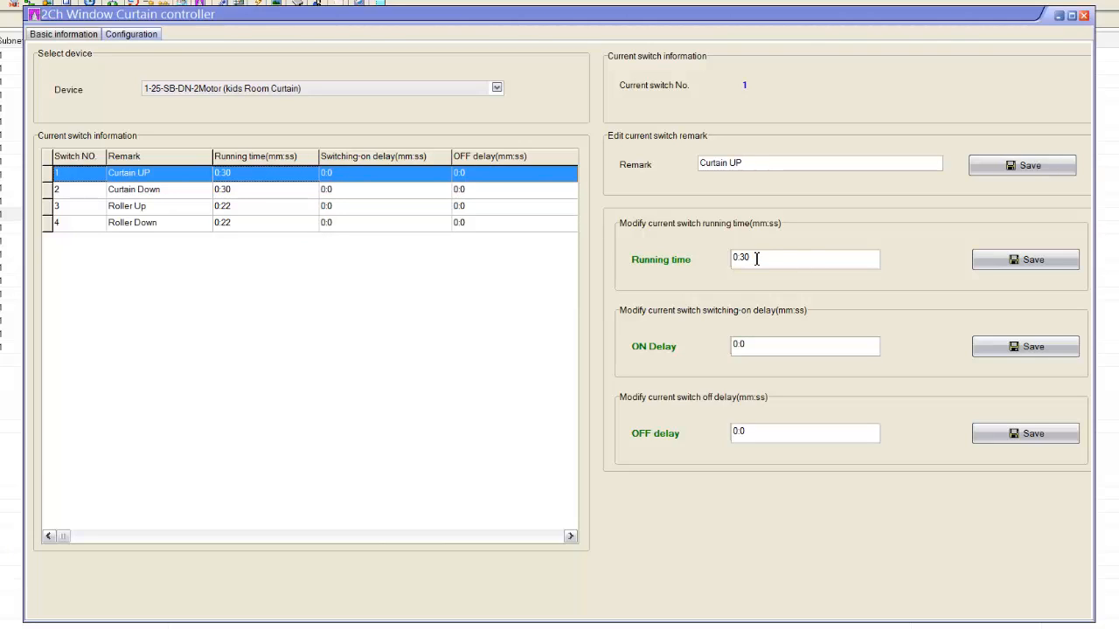
{"action": "mouse_move", "coordinate": [765, 257]}
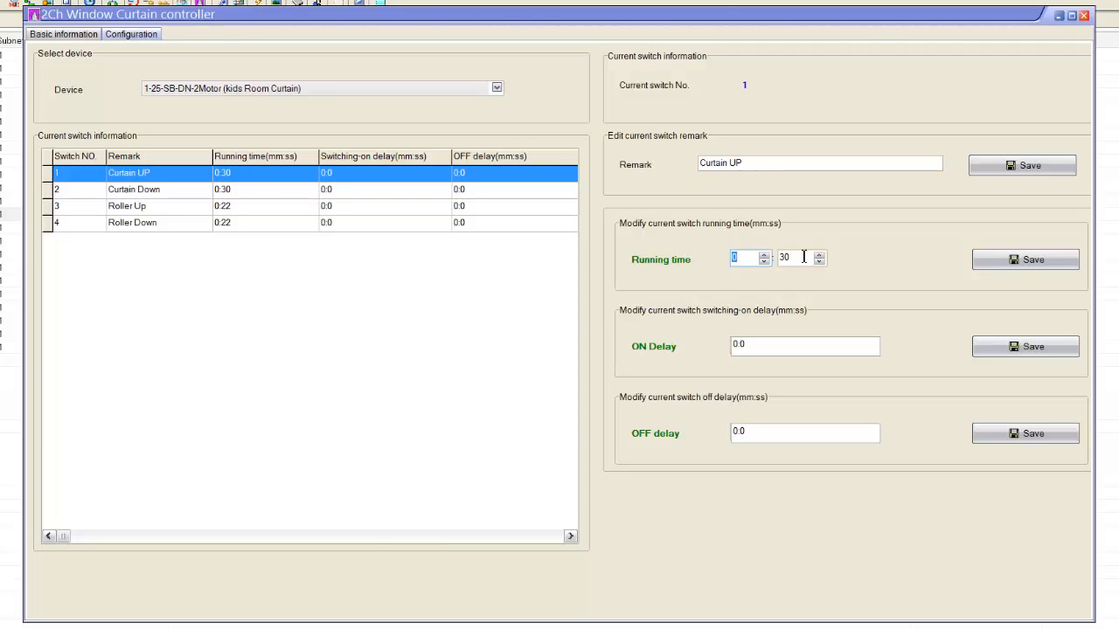
{"action": "mouse_move", "coordinate": [340, 323]}
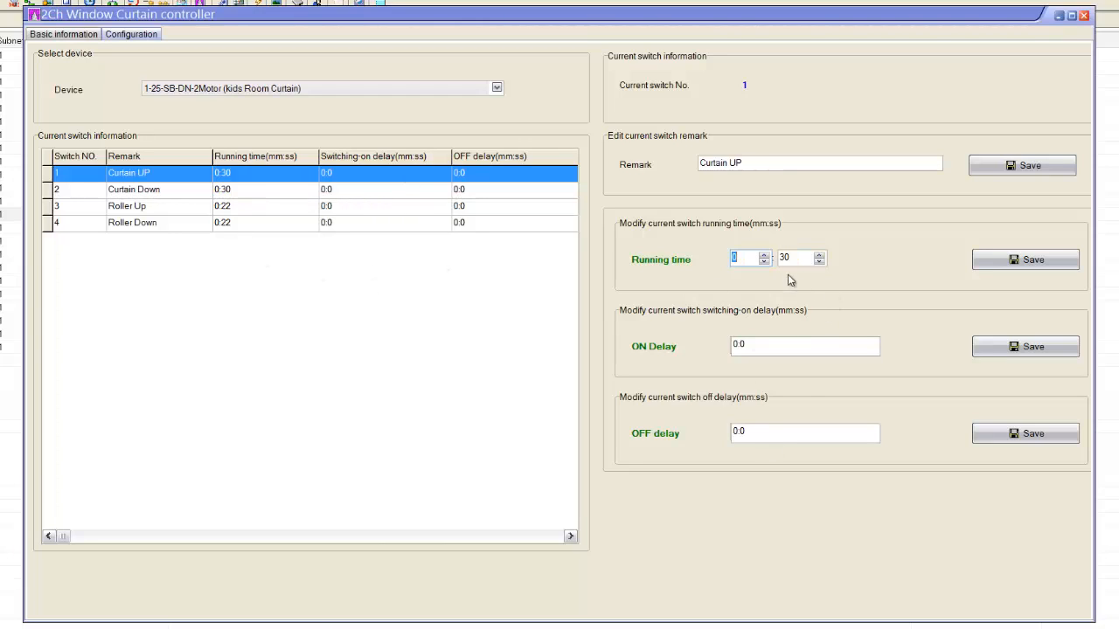
{"action": "mouse_move", "coordinate": [133, 205]}
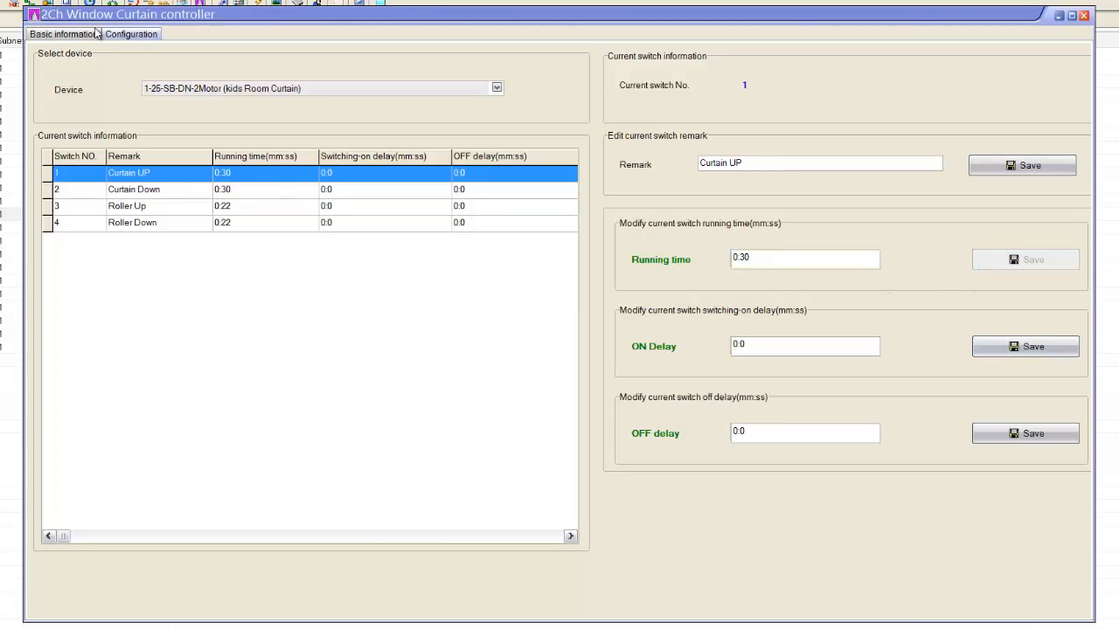
Show the Entrance DLP panel's key assignments and inspect key 1's function without changes.
{"action": "left_click", "coordinate": [61, 35]}
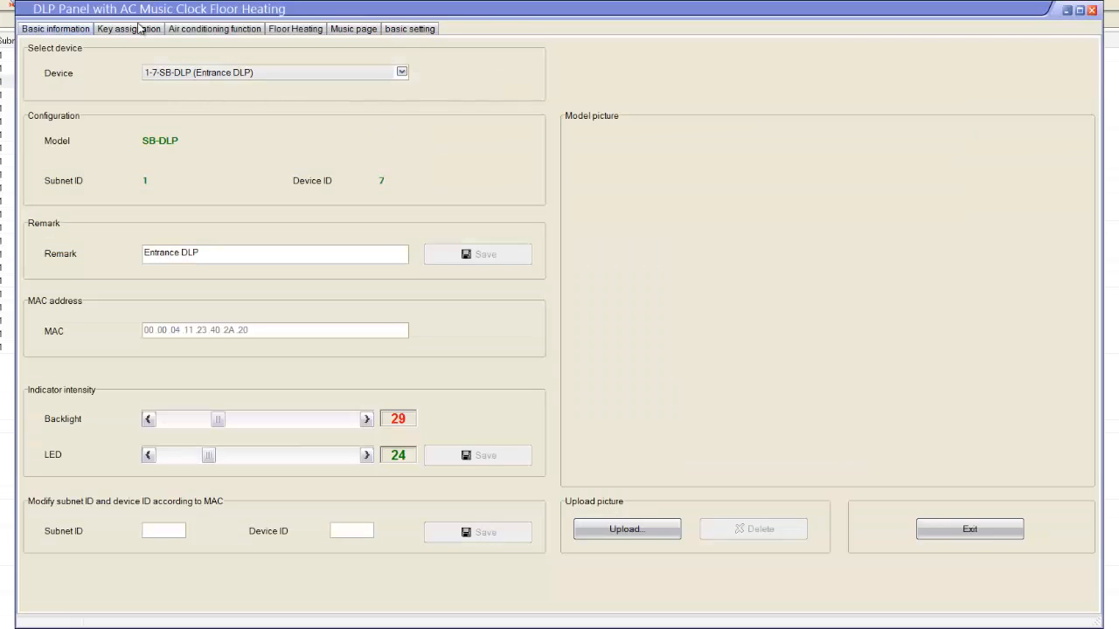
{"action": "left_click", "coordinate": [124, 33]}
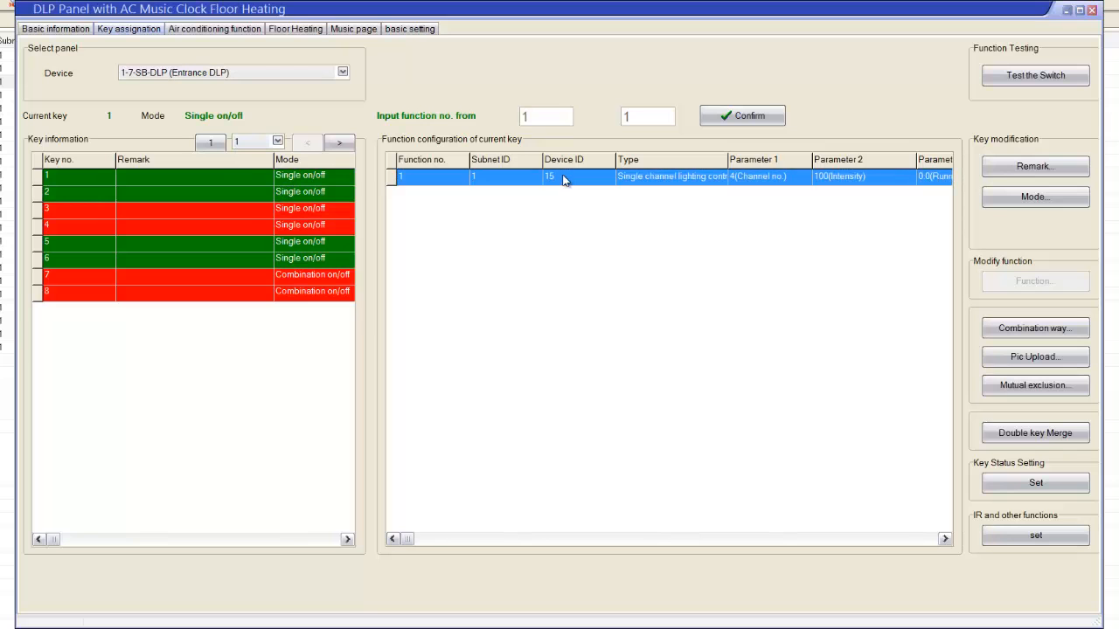
{"action": "double_click", "coordinate": [564, 180]}
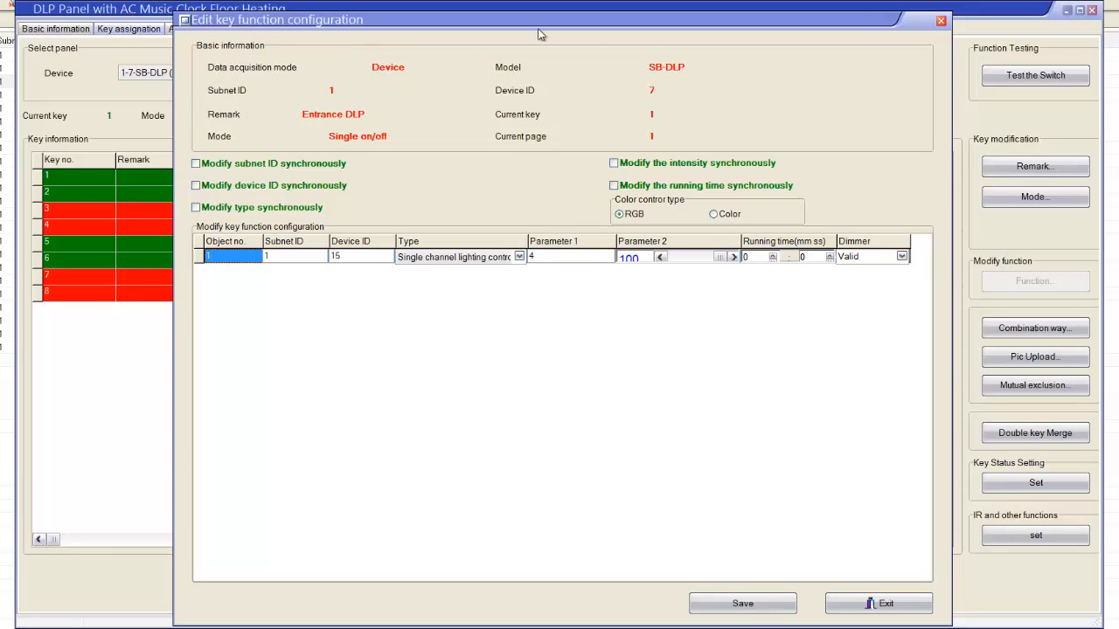
{"action": "left_click", "coordinate": [886, 603]}
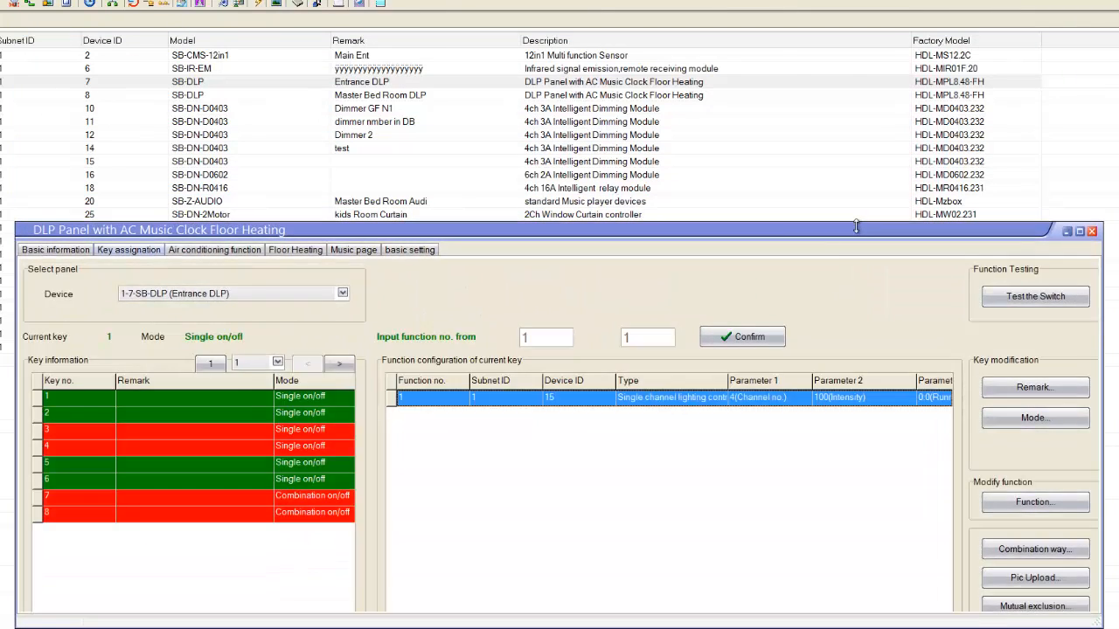
{"action": "mouse_move", "coordinate": [50, 216]}
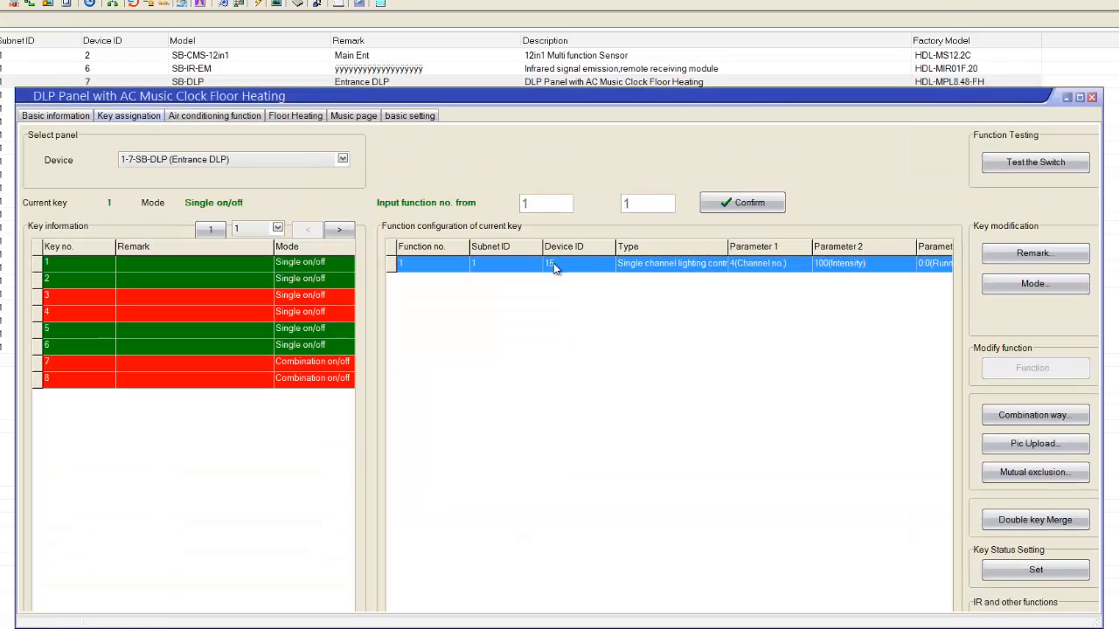
Make key 1 a curtain switch on device 25, curtain 1, status On.
{"action": "double_click", "coordinate": [555, 263]}
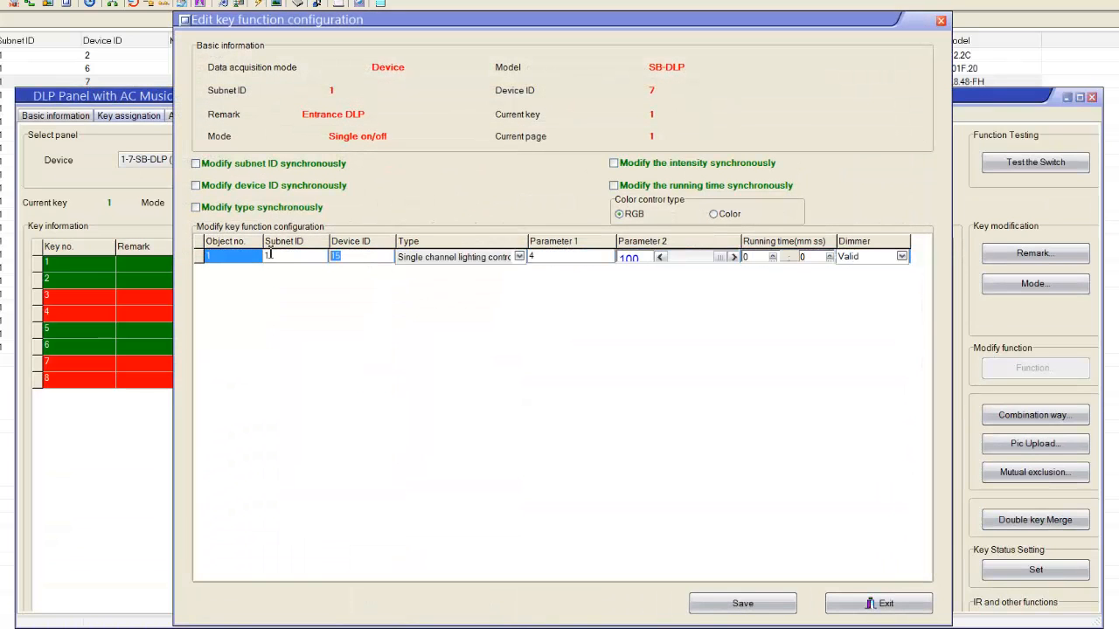
{"action": "left_click", "coordinate": [519, 257]}
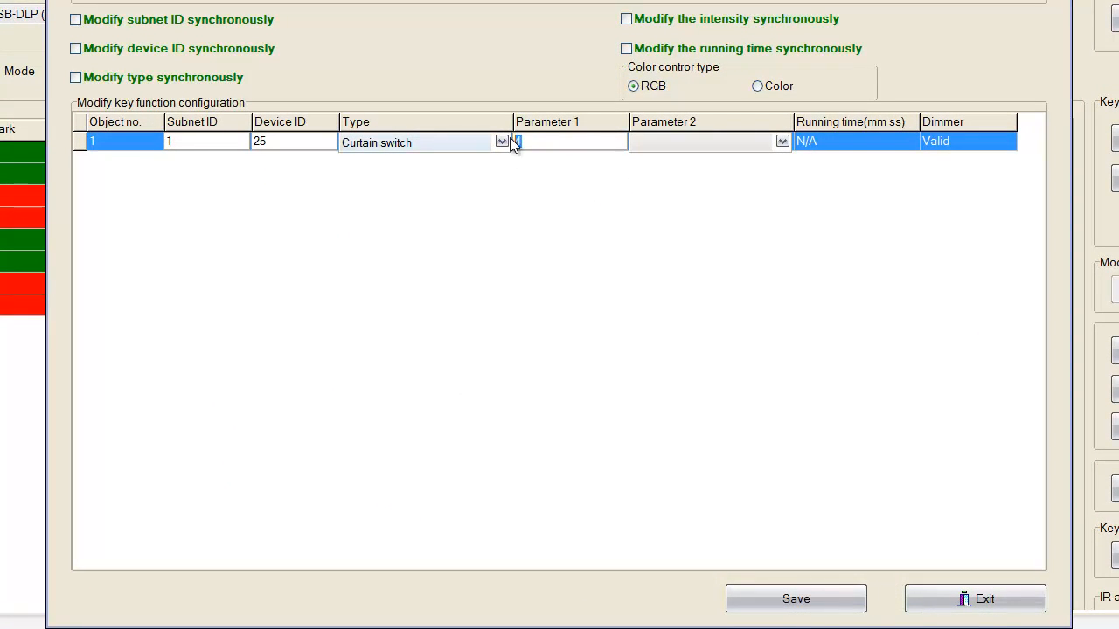
{"action": "left_click", "coordinate": [782, 141]}
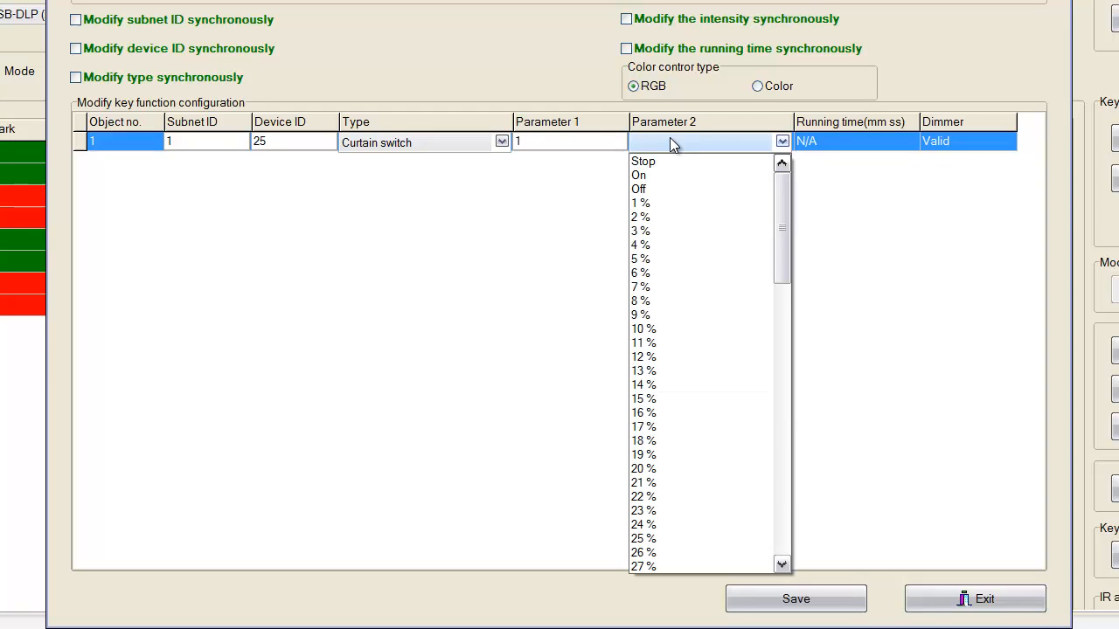
{"action": "mouse_move", "coordinate": [656, 203]}
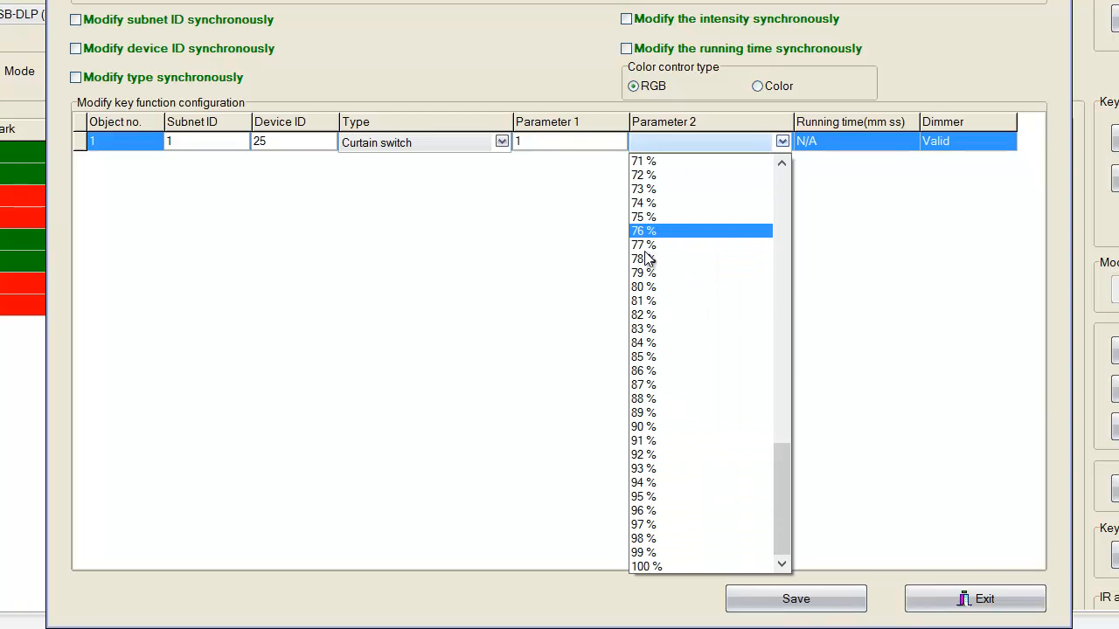
{"action": "mouse_move", "coordinate": [642, 245]}
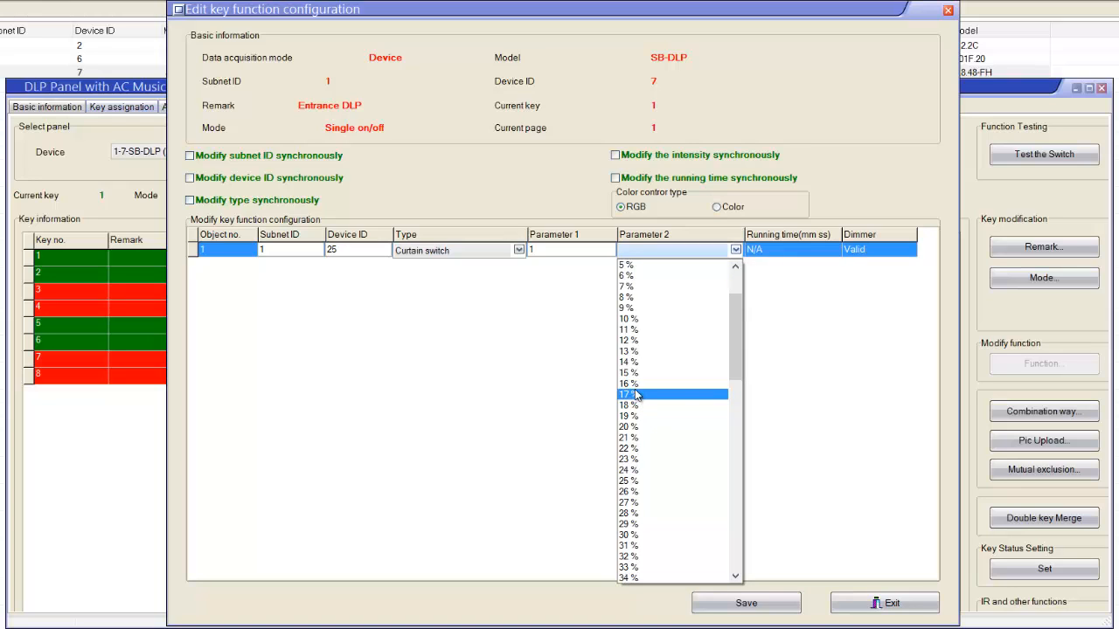
{"action": "scroll", "scroll_direction": "down", "scroll_amount": 3}
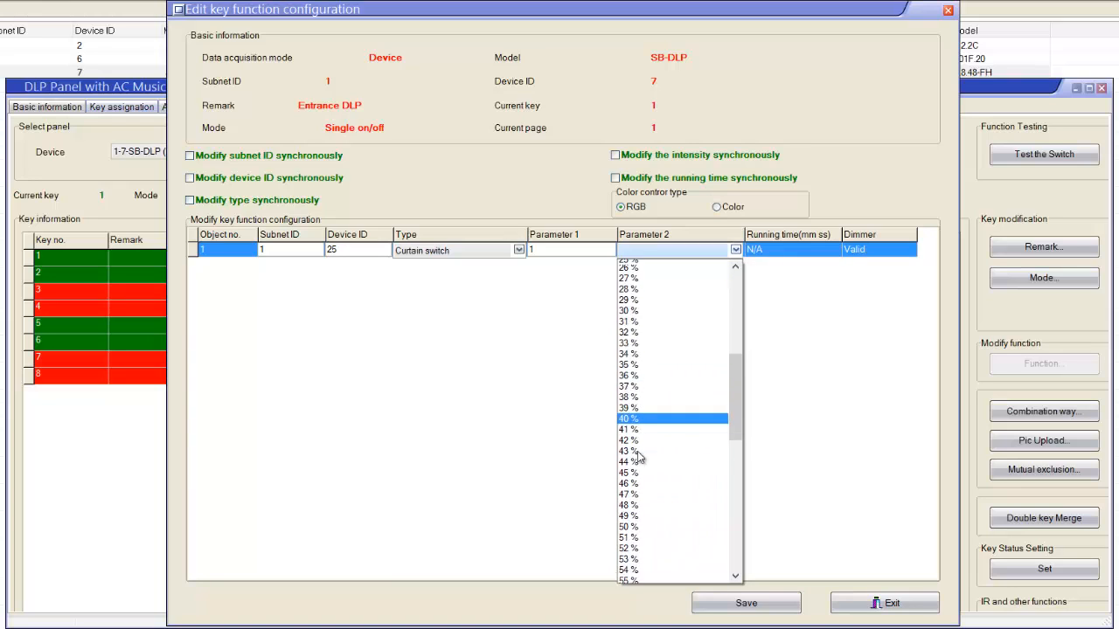
{"action": "scroll", "scroll_direction": "down", "scroll_amount": 3}
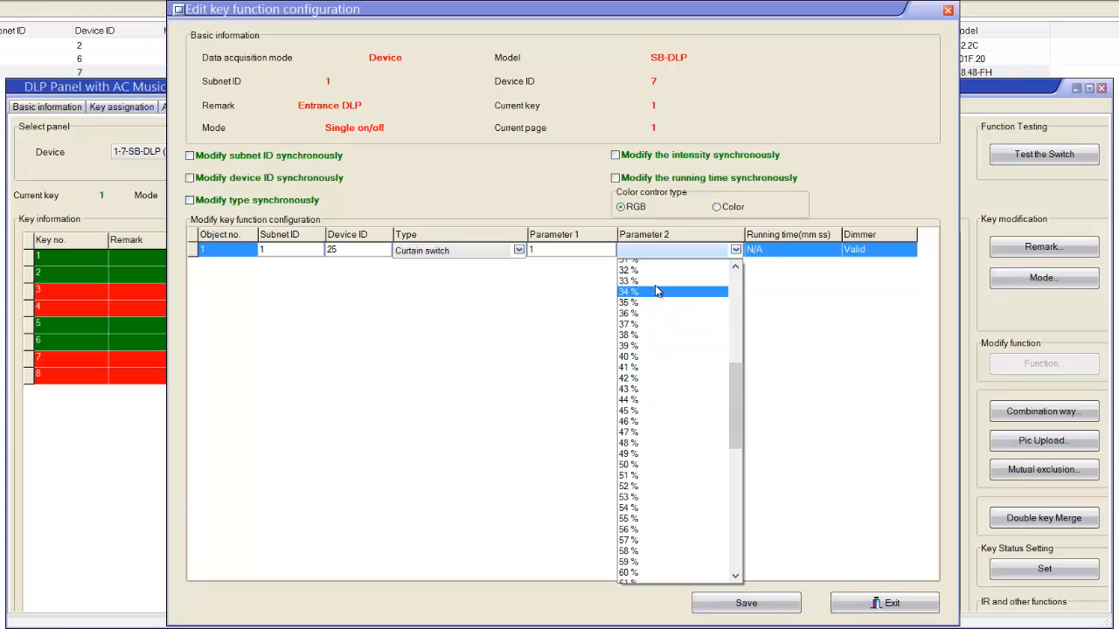
{"action": "left_click", "coordinate": [655, 291]}
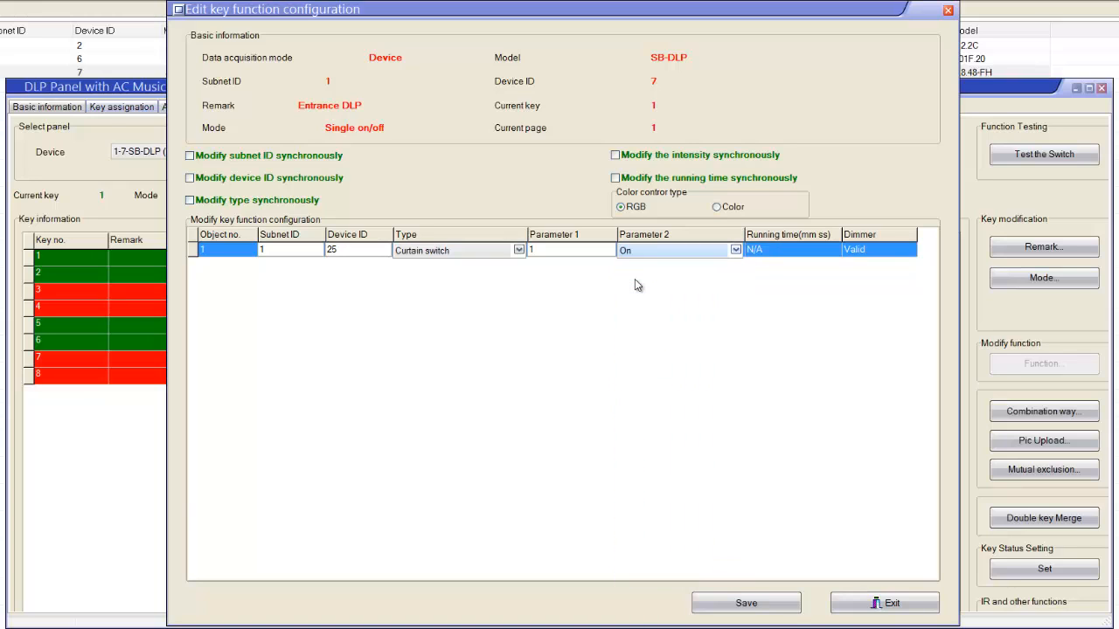
{"action": "mouse_move", "coordinate": [671, 296]}
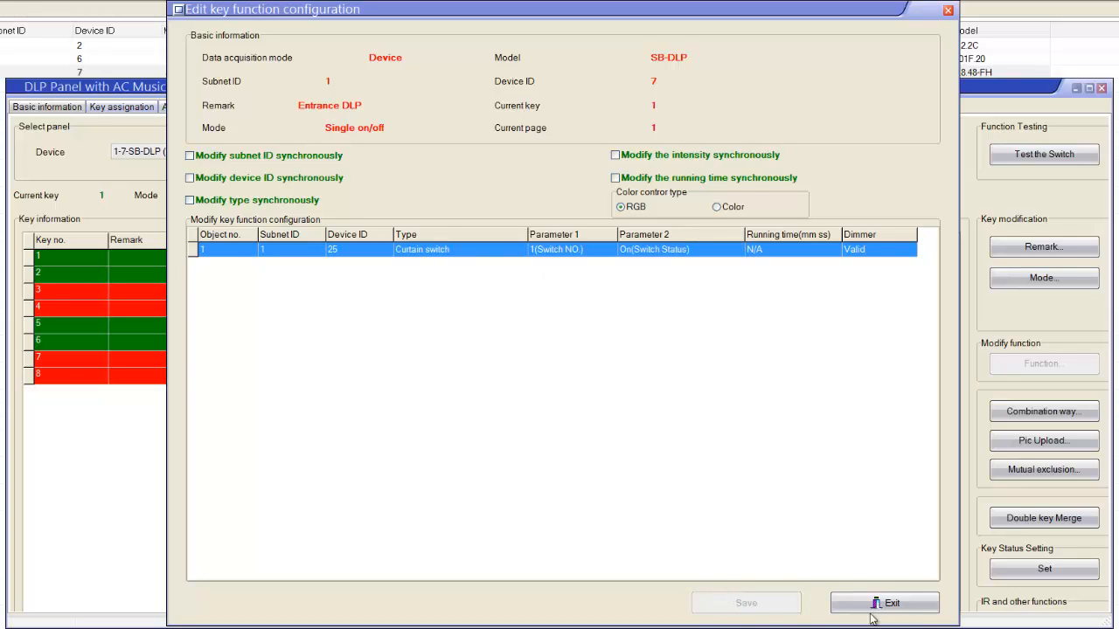
Make key 2 a curtain switch on device 25, curtain 1, status Off.
{"action": "left_click", "coordinate": [894, 604]}
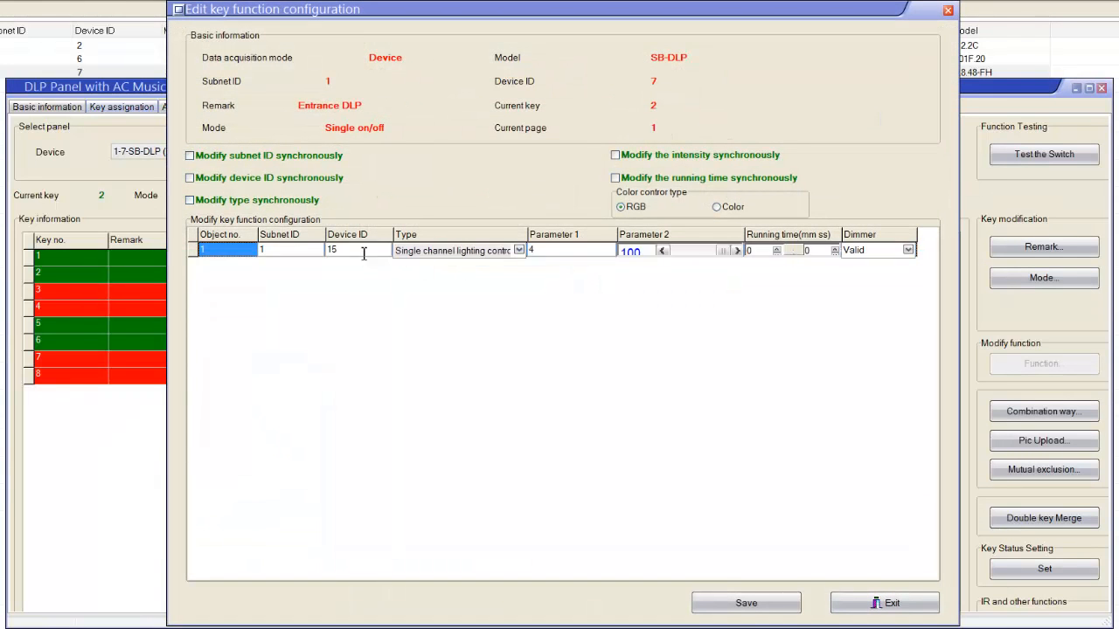
{"action": "type", "text": "25"}
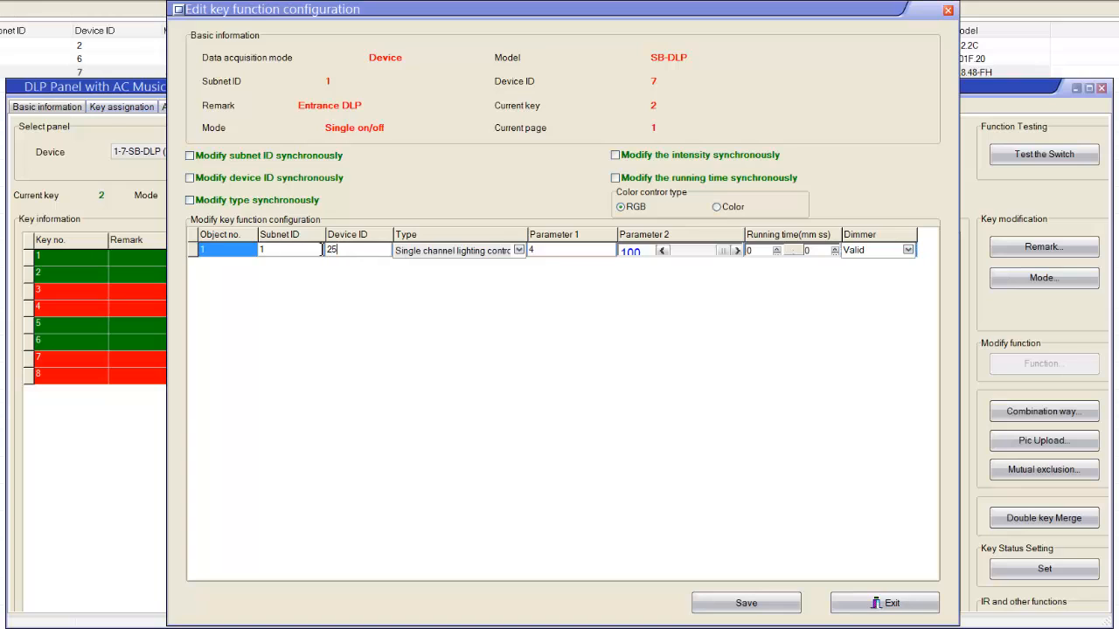
{"action": "left_click", "coordinate": [517, 250]}
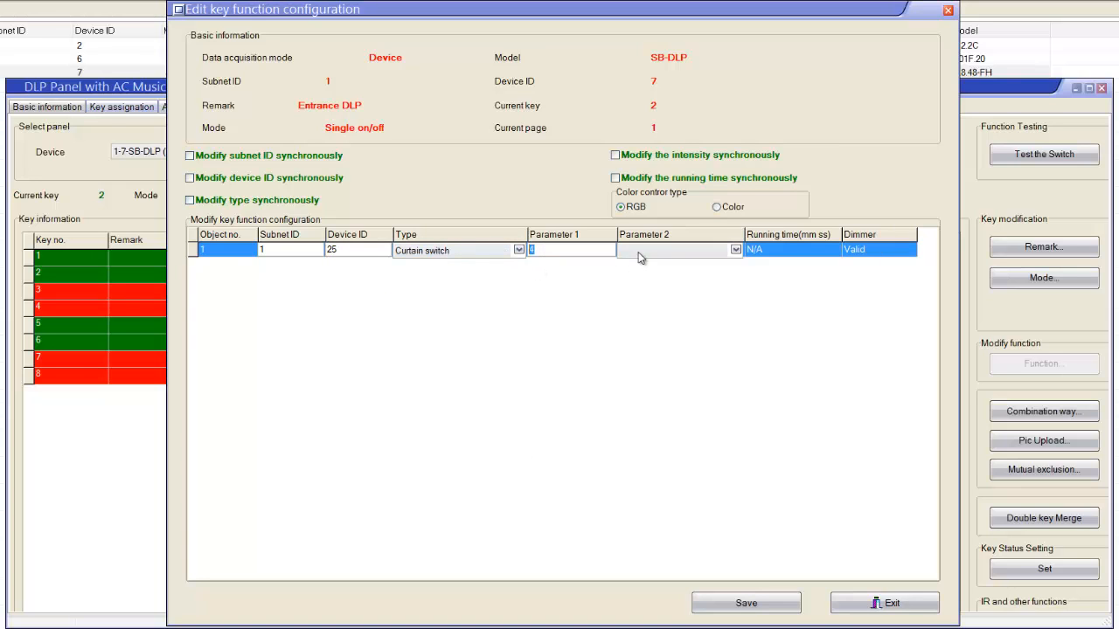
{"action": "left_click", "coordinate": [735, 249]}
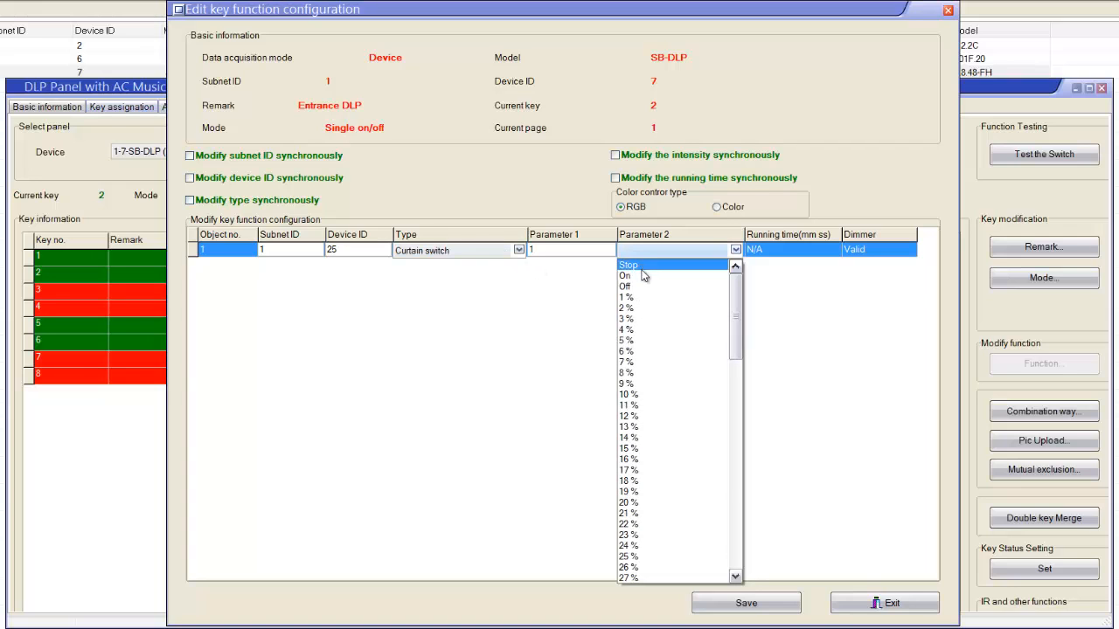
{"action": "left_click", "coordinate": [626, 286]}
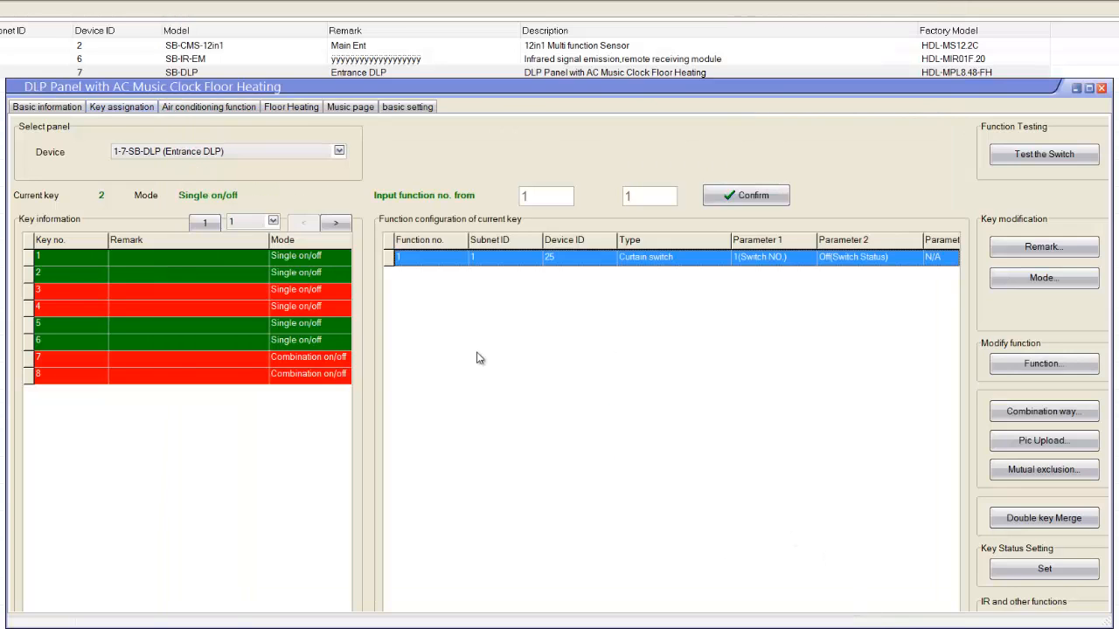
{"action": "mouse_move", "coordinate": [437, 369]}
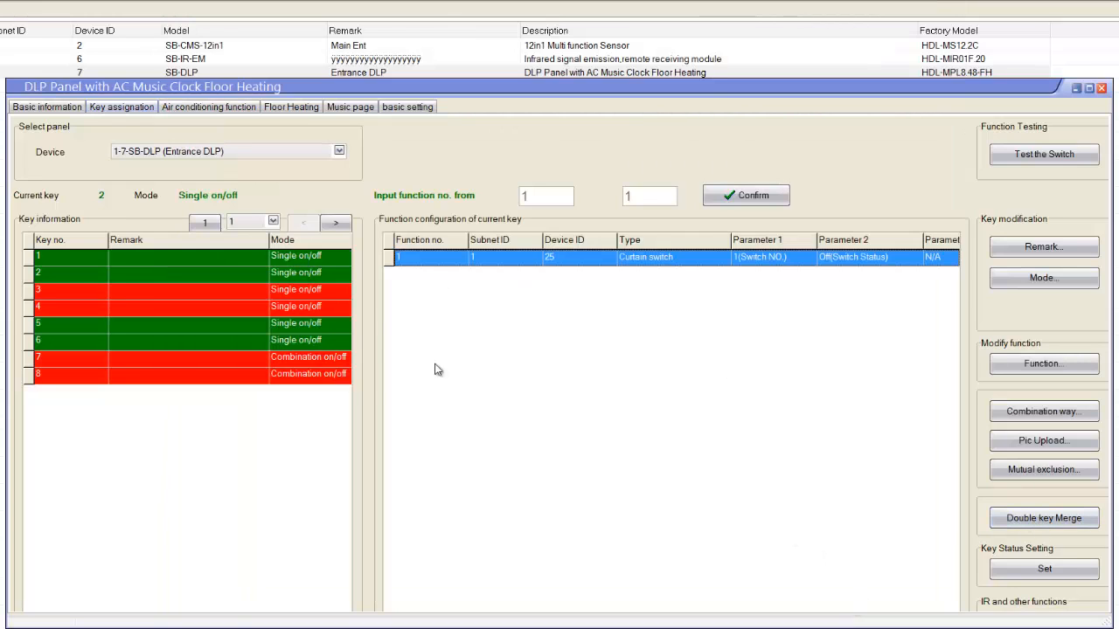
{"action": "mouse_move", "coordinate": [312, 272]}
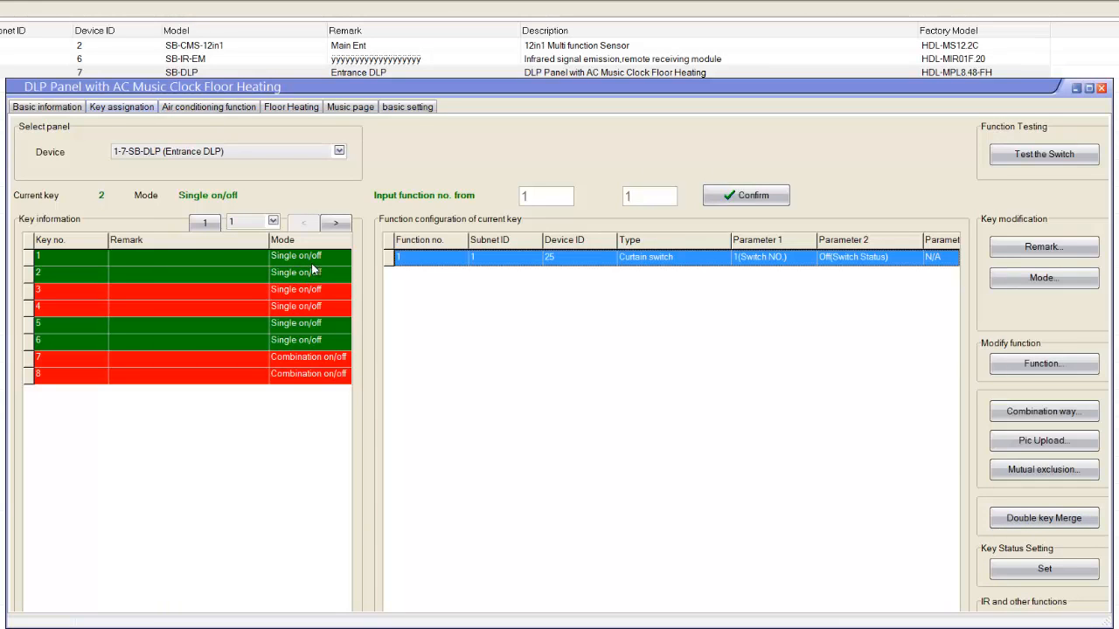
{"action": "mouse_move", "coordinate": [313, 262]}
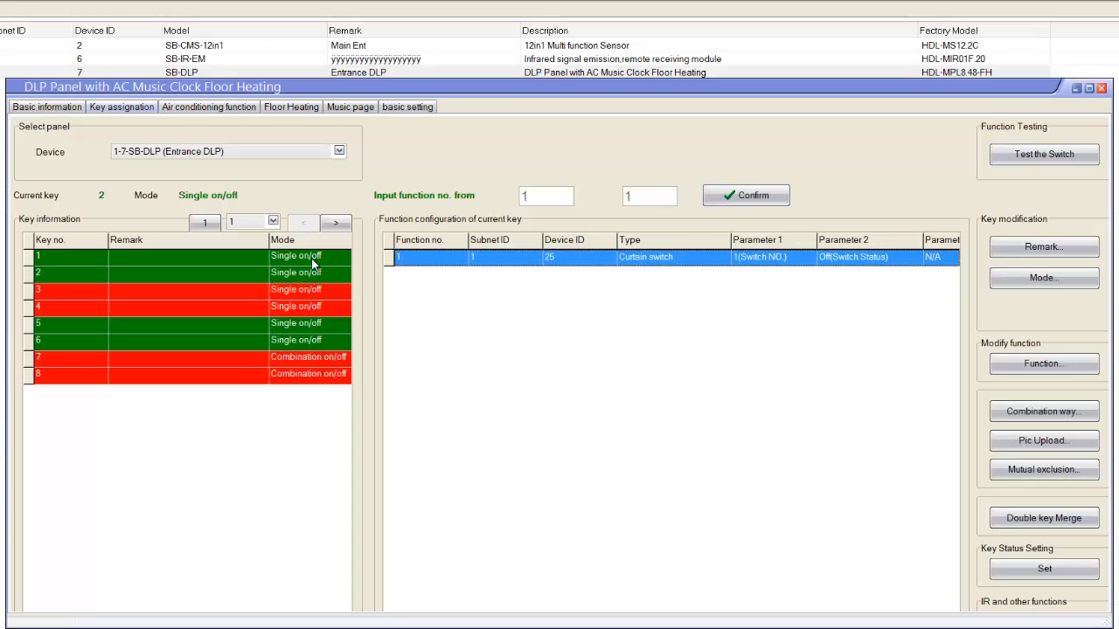
{"action": "mouse_move", "coordinate": [319, 289]}
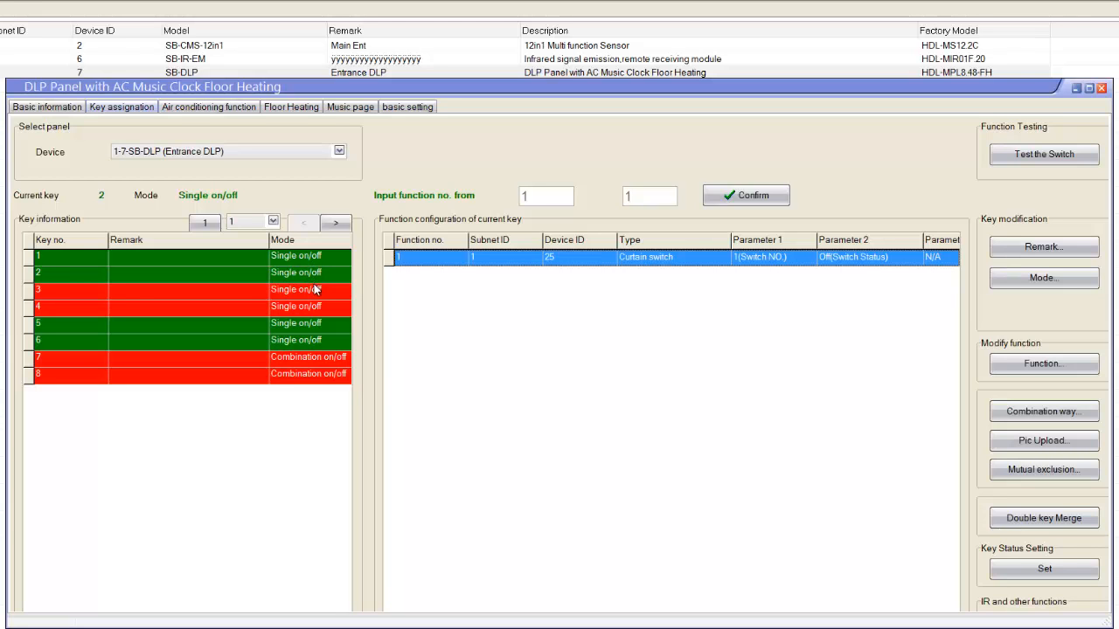
{"action": "mouse_move", "coordinate": [304, 298]}
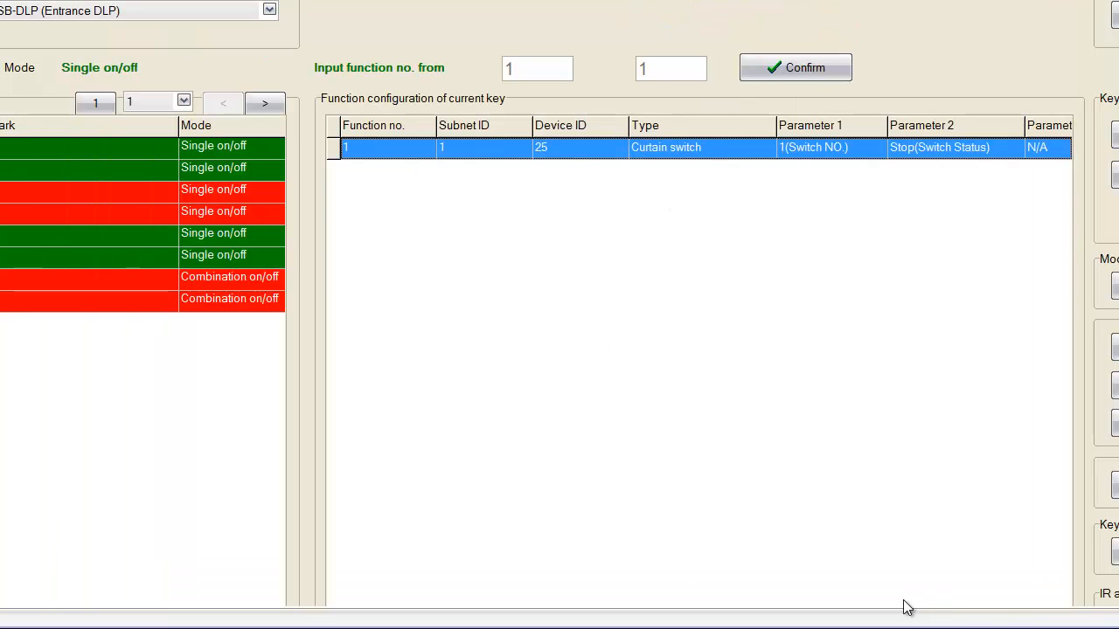
{"action": "mouse_move", "coordinate": [865, 596]}
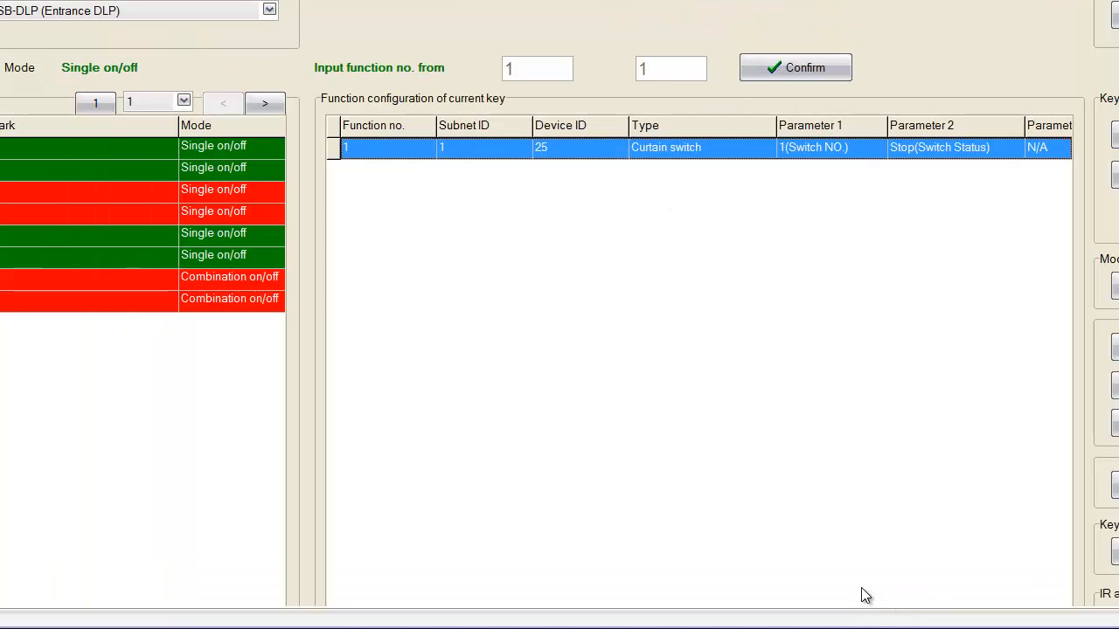
{"action": "mouse_move", "coordinate": [546, 301]}
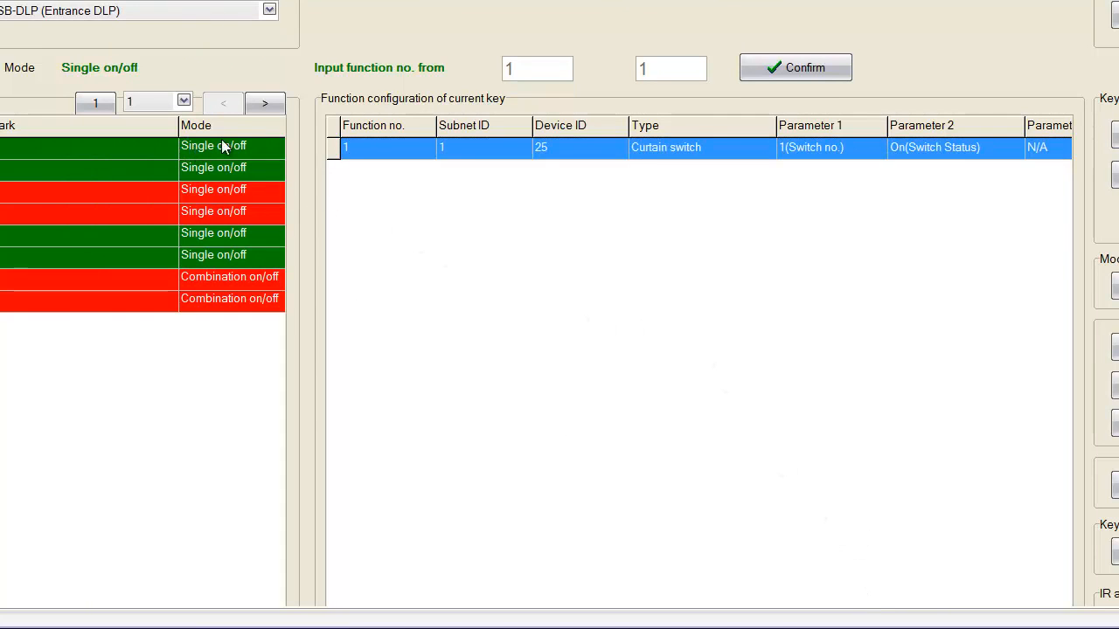
{"action": "mouse_move", "coordinate": [268, 155]}
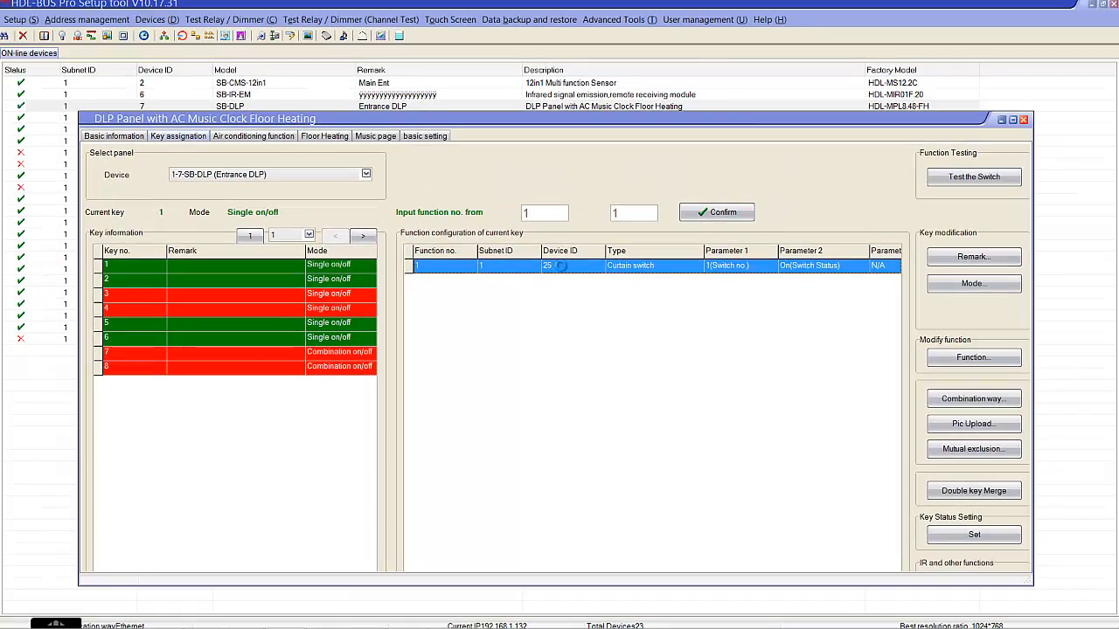
Save key 1 as universal switch 254 On on device 25.
{"action": "left_click", "coordinate": [974, 357]}
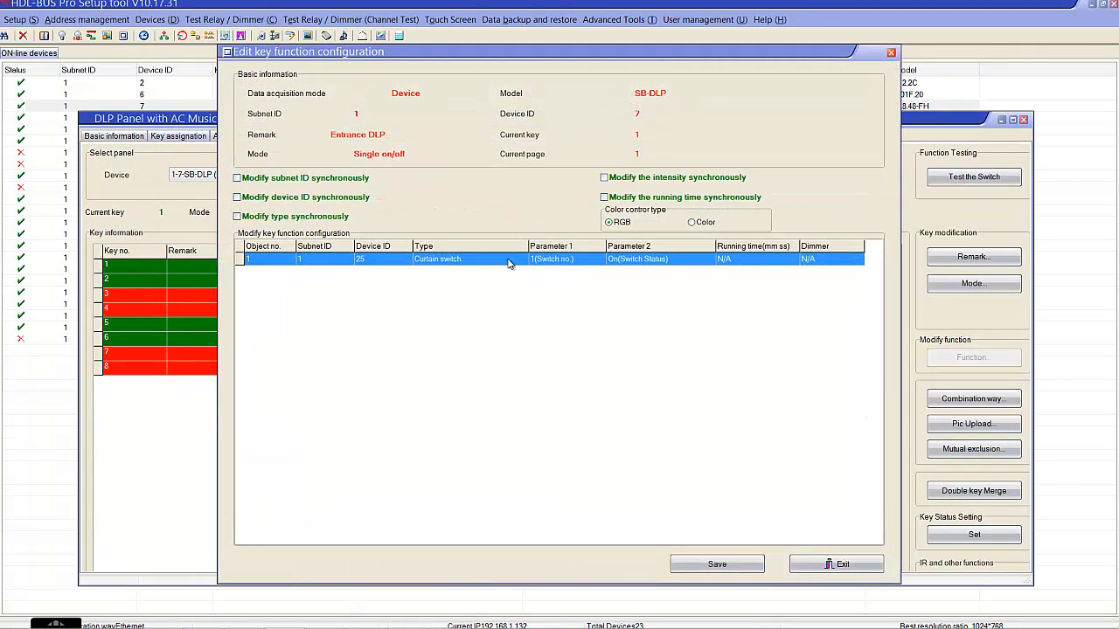
{"action": "left_click", "coordinate": [520, 259]}
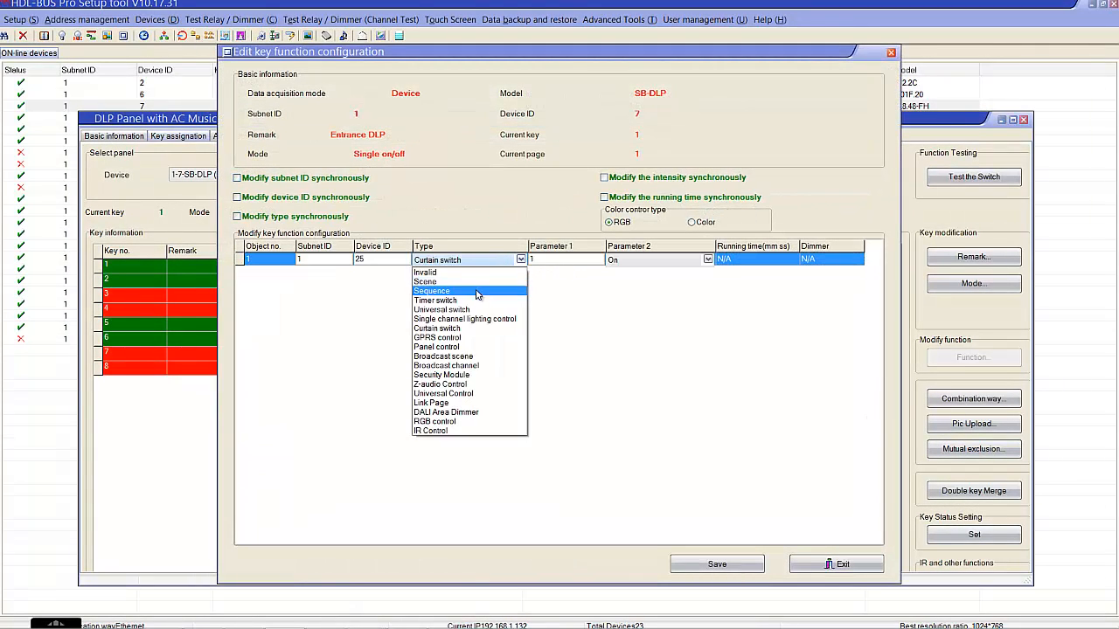
{"action": "left_click", "coordinate": [441, 310]}
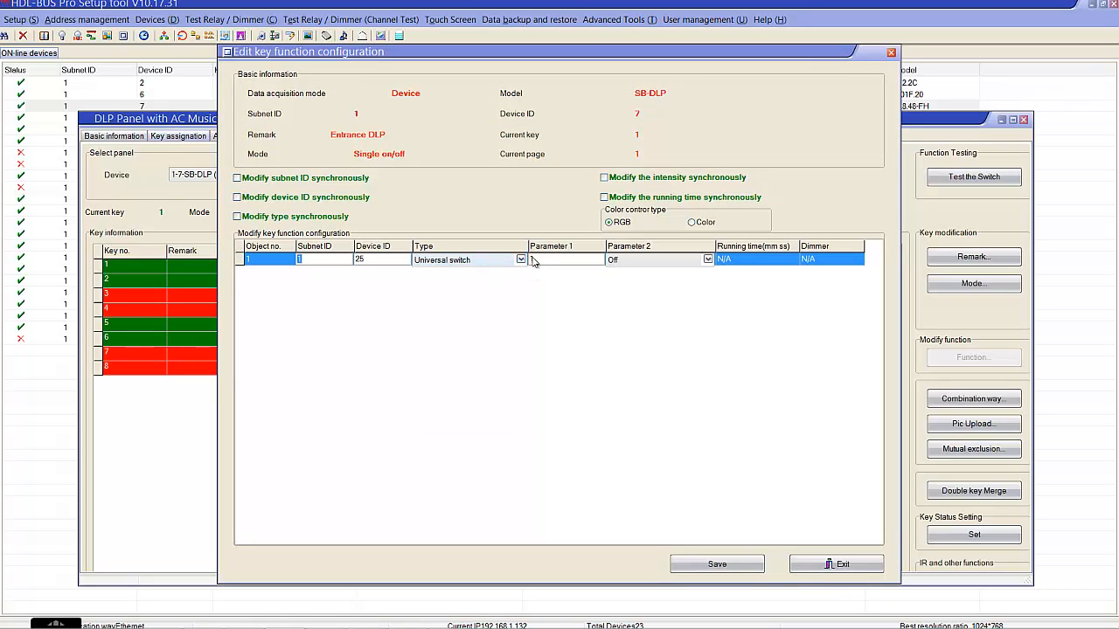
{"action": "type", "text": "254"}
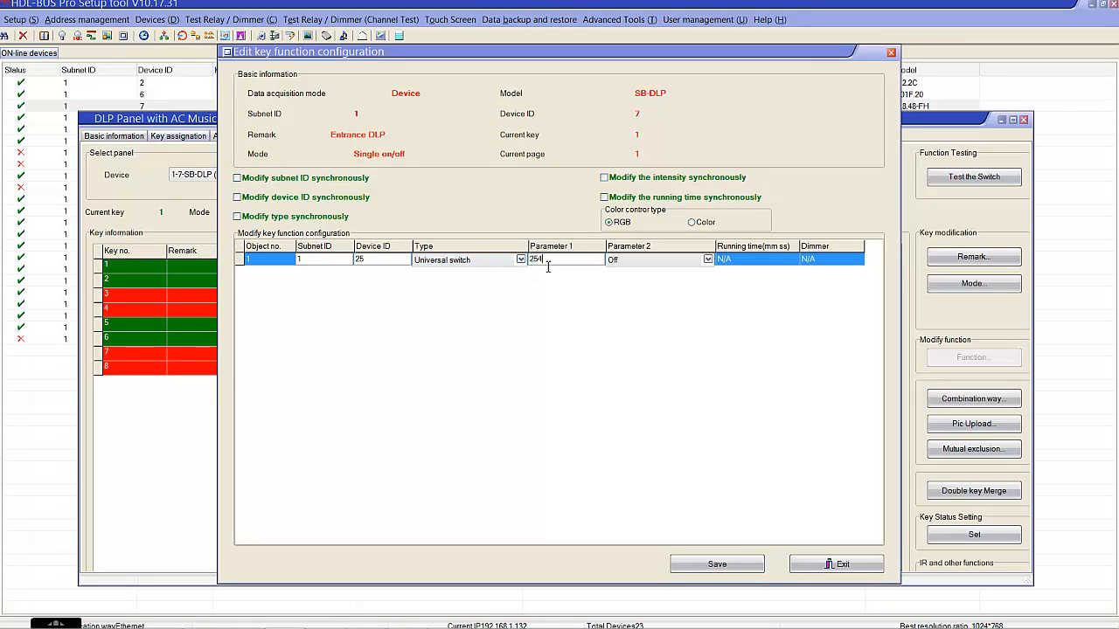
{"action": "left_click", "coordinate": [707, 260]}
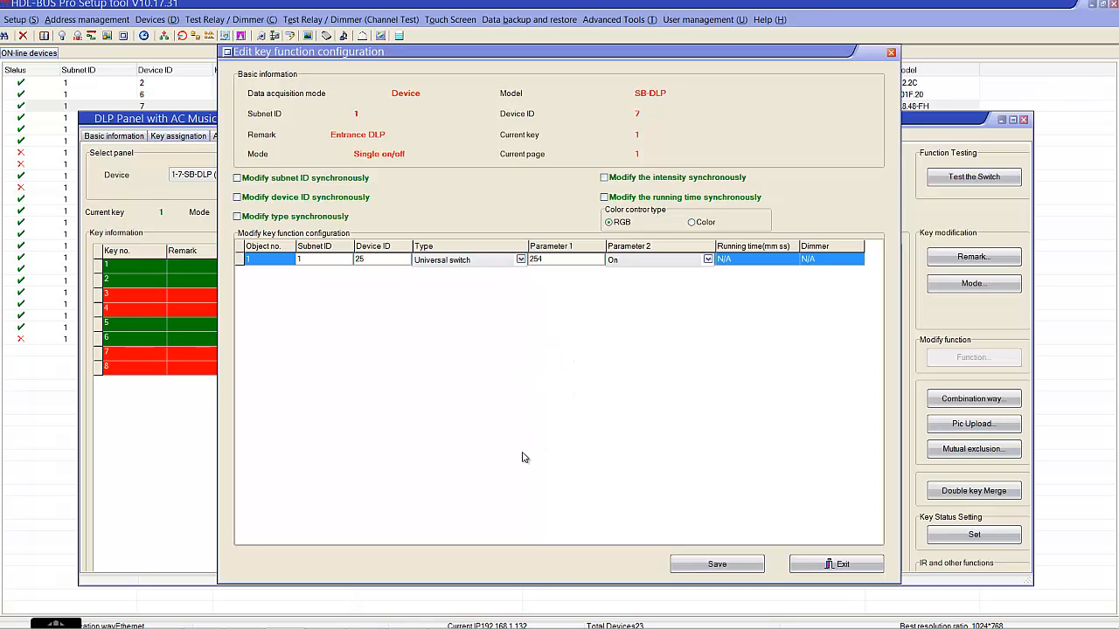
{"action": "mouse_move", "coordinate": [565, 356]}
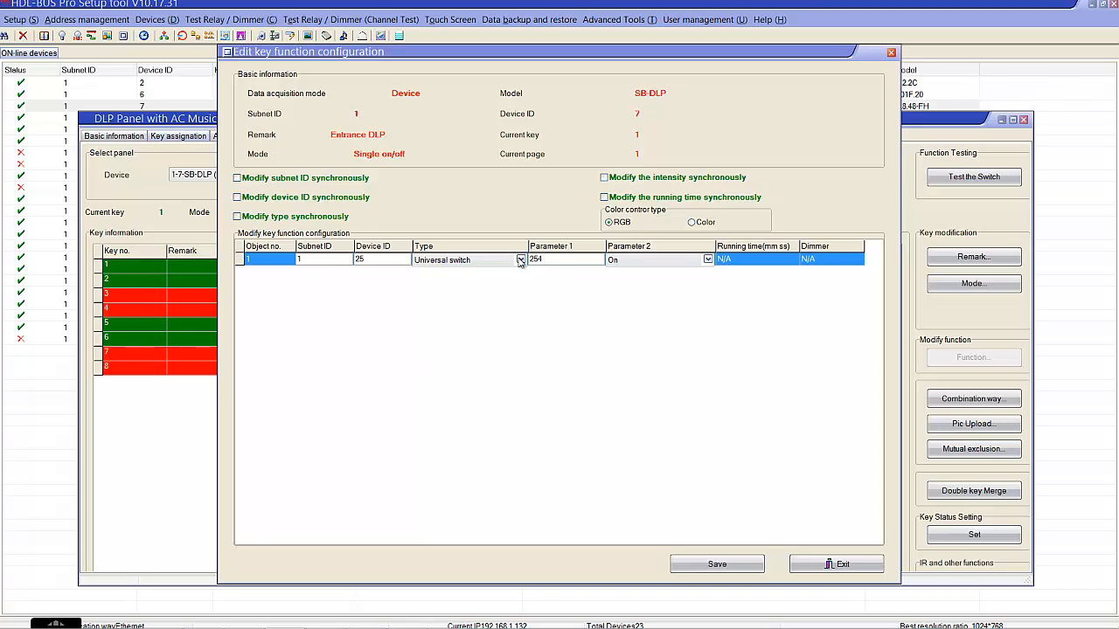
{"action": "mouse_move", "coordinate": [531, 279]}
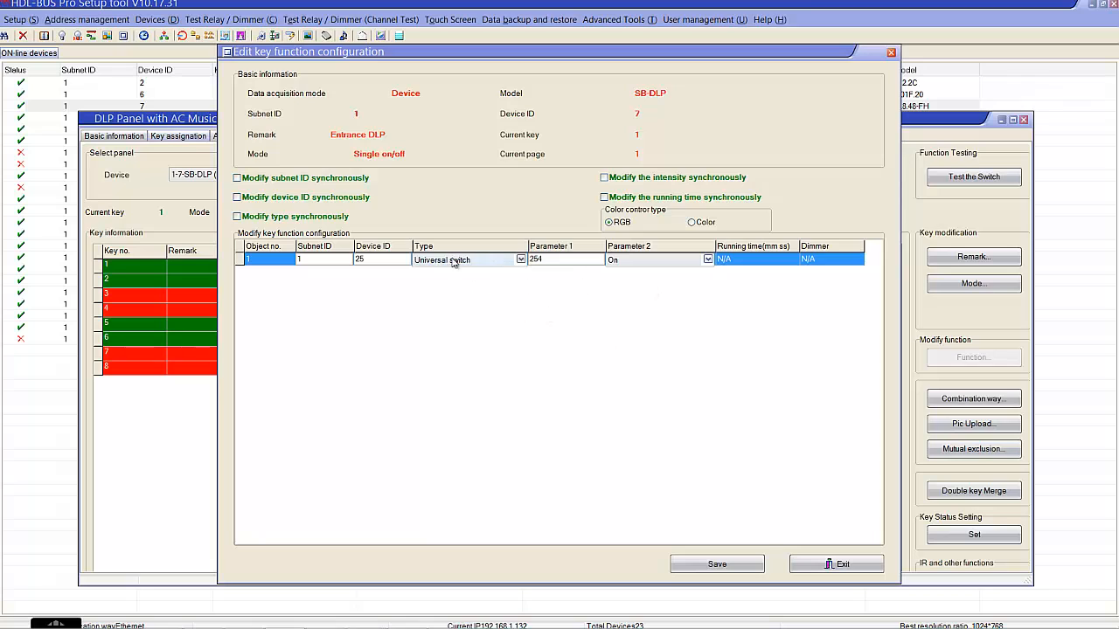
{"action": "left_click", "coordinate": [717, 563]}
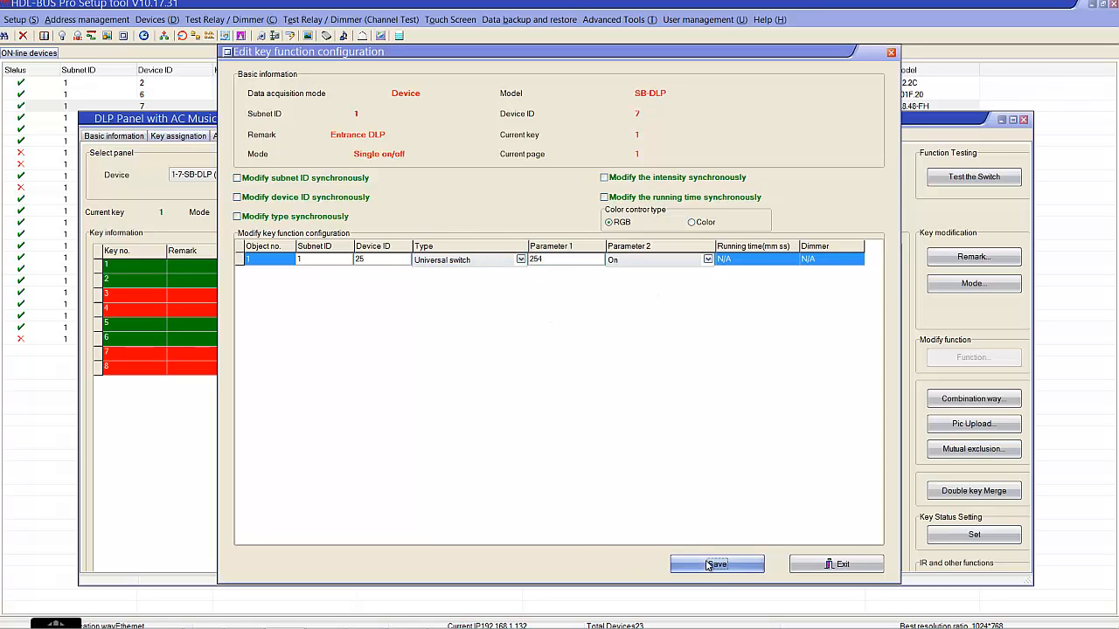
{"action": "left_click", "coordinate": [717, 564]}
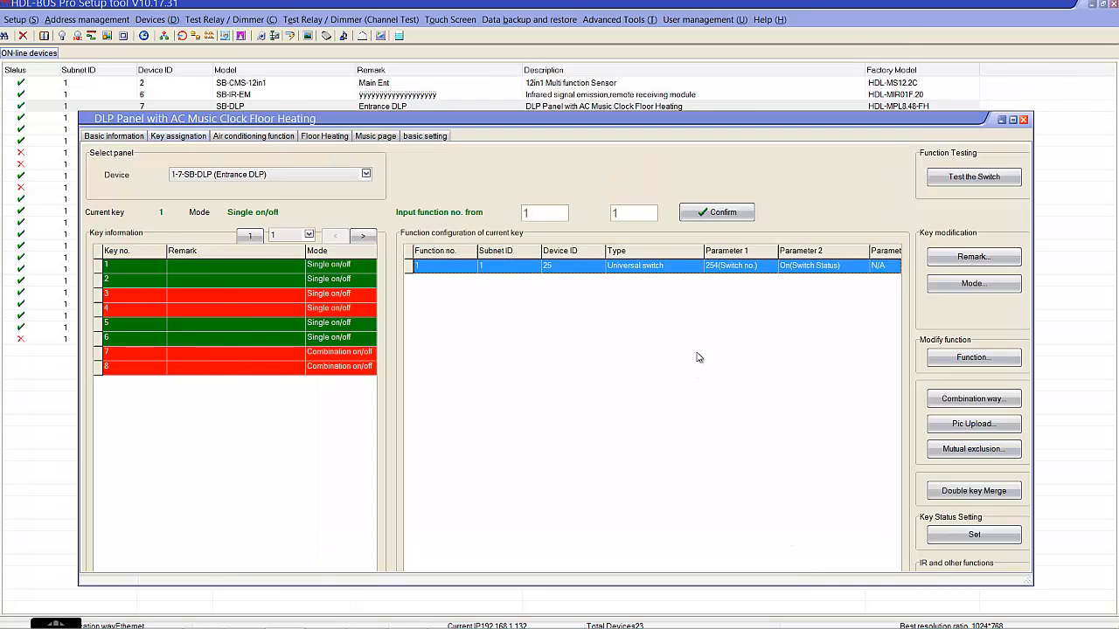
Close the DLP panel settings window, returning to the online device list.
{"action": "left_click", "coordinate": [1023, 118]}
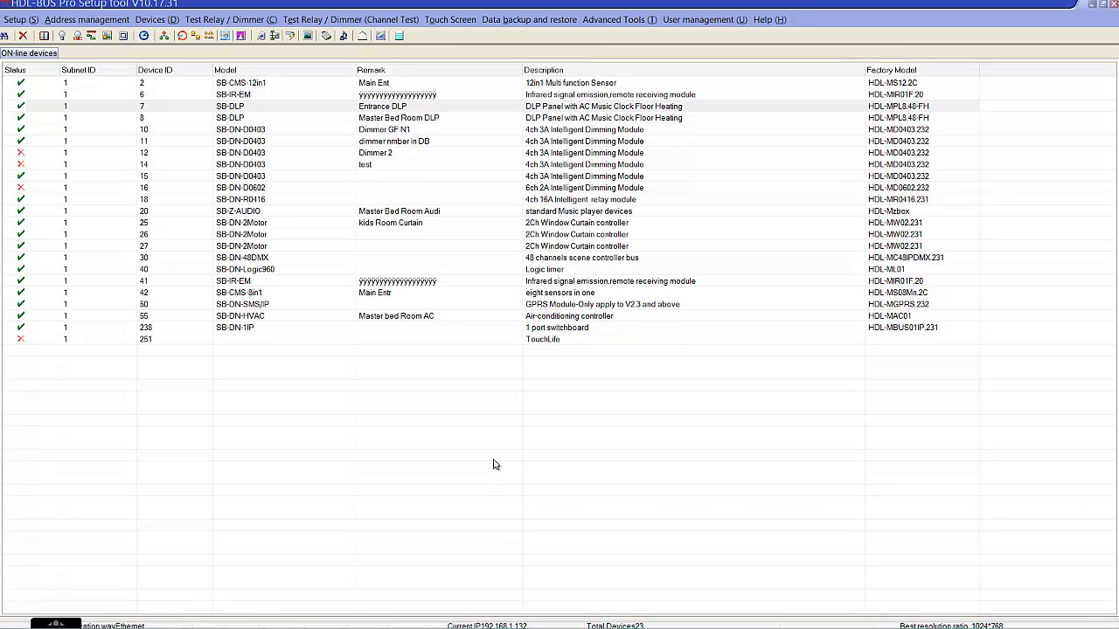
{"action": "mouse_move", "coordinate": [494, 456]}
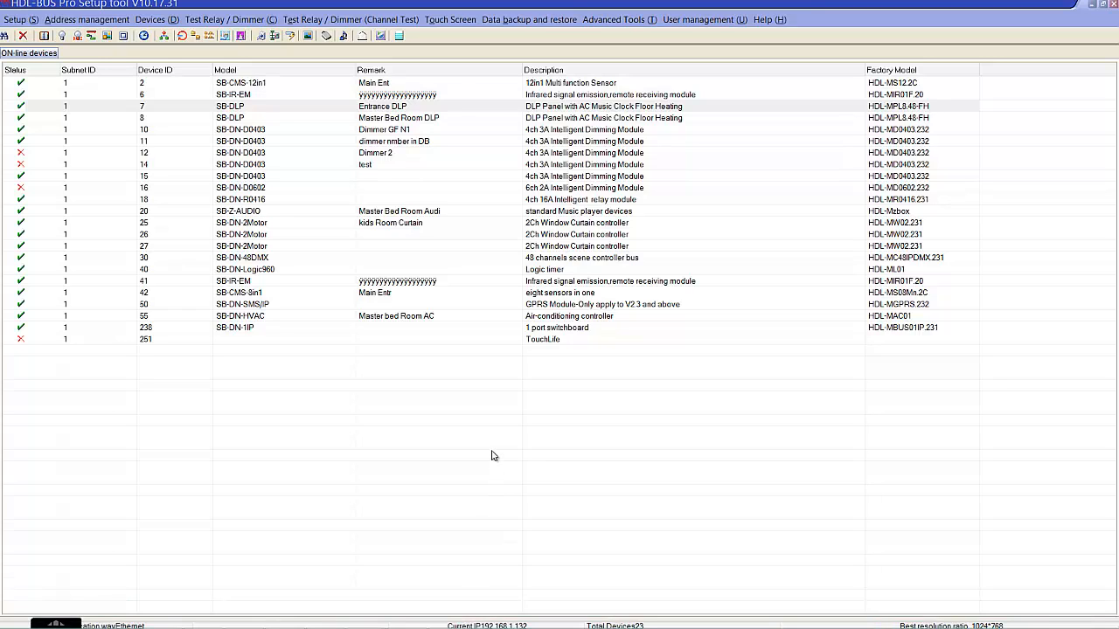
{"action": "mouse_move", "coordinate": [486, 454]}
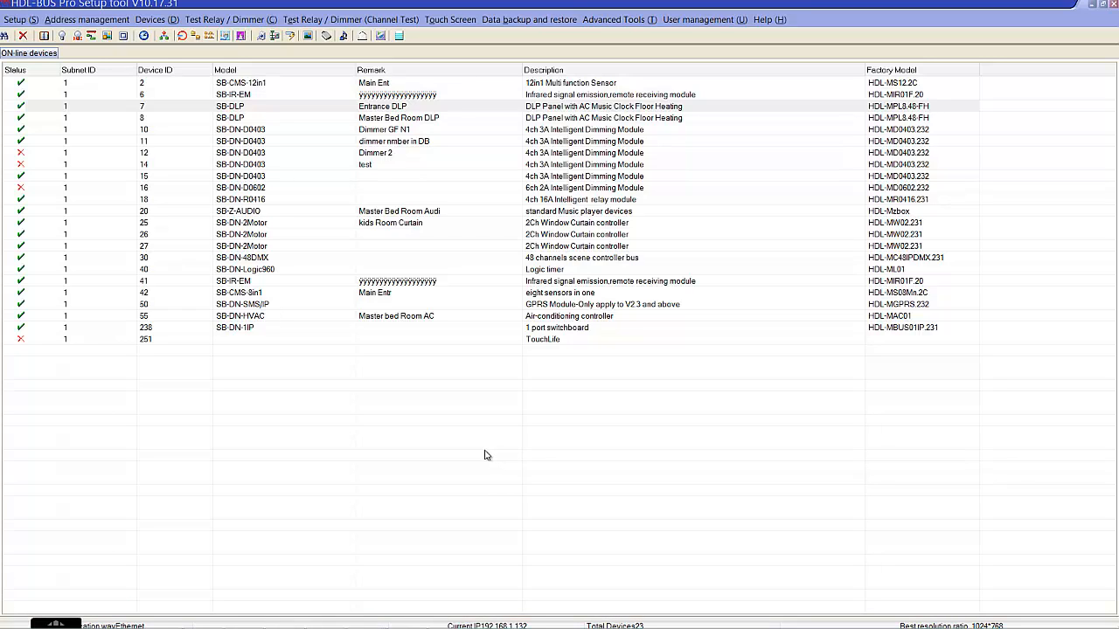
{"action": "mouse_move", "coordinate": [469, 472]}
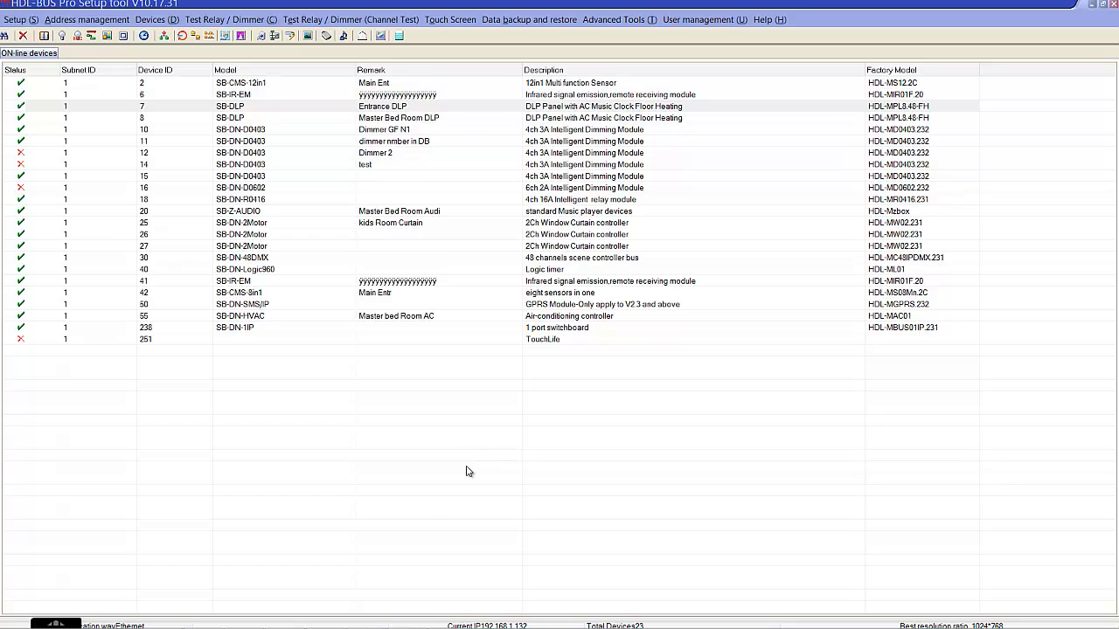